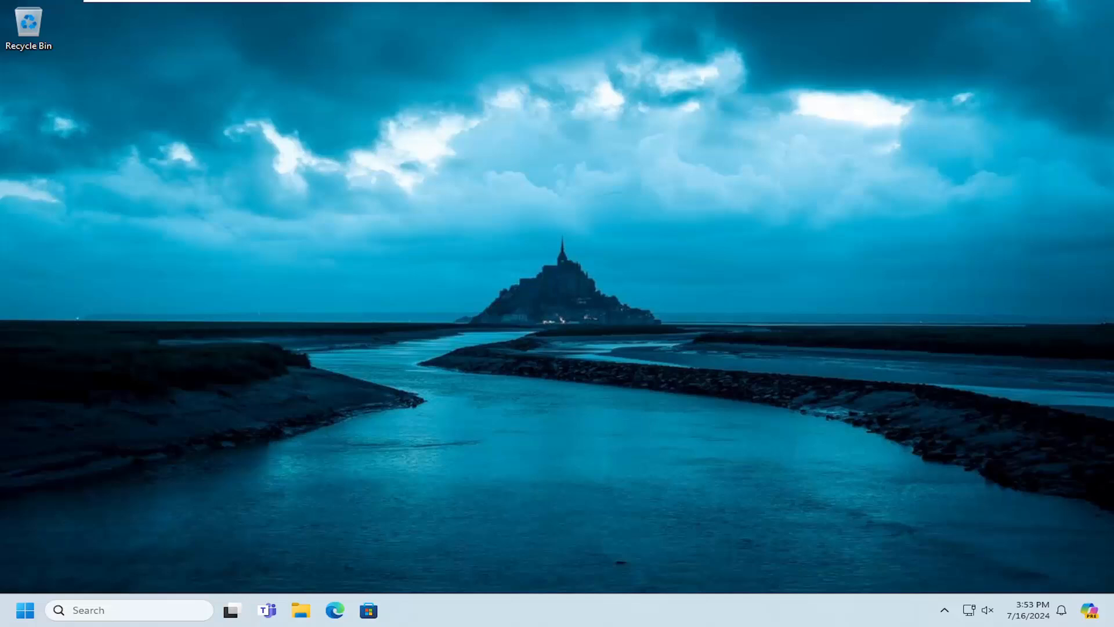
Search 'explorer' from the taskbar and launch File Explorer
left_click(25, 609)
type("fil")
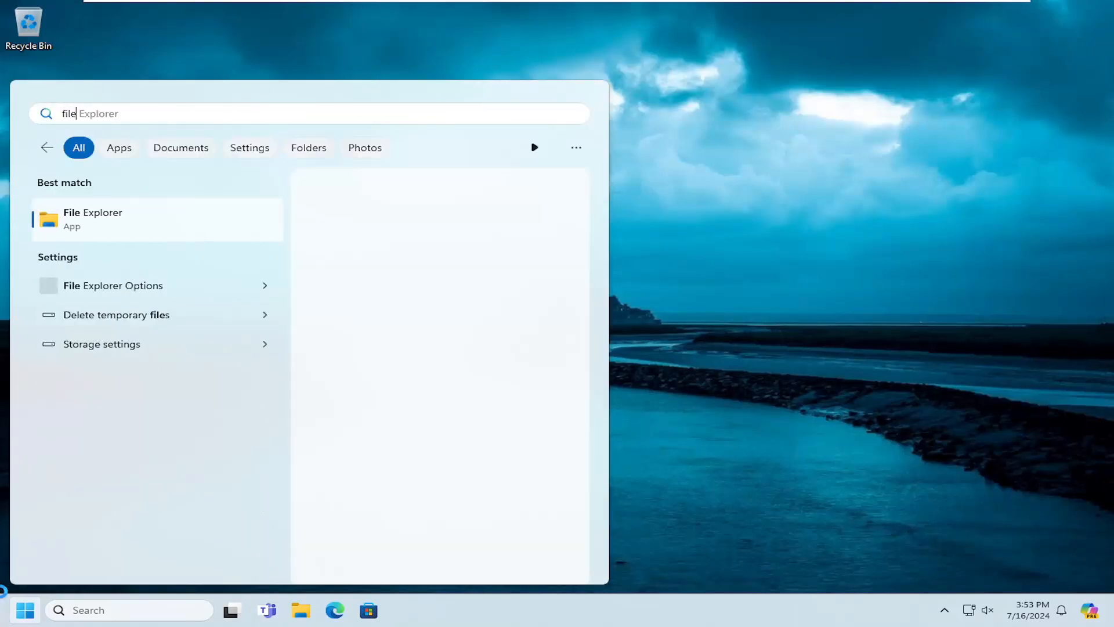
type("explorer")
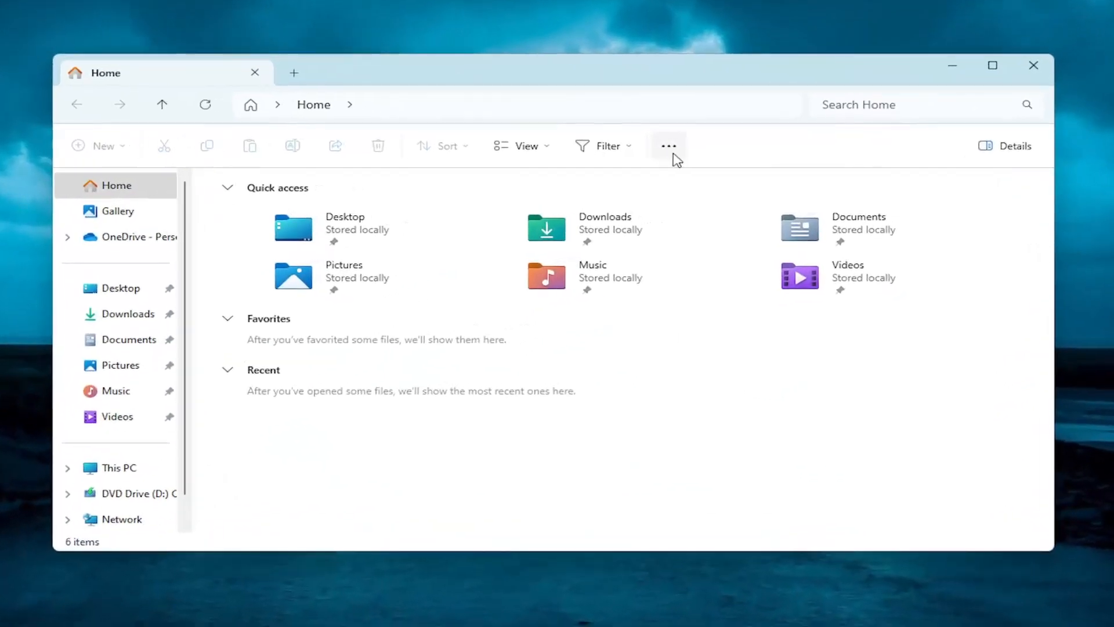
Turn on 'Show hidden files, folders, and drives' in Folder Options and confirm
left_click(668, 146)
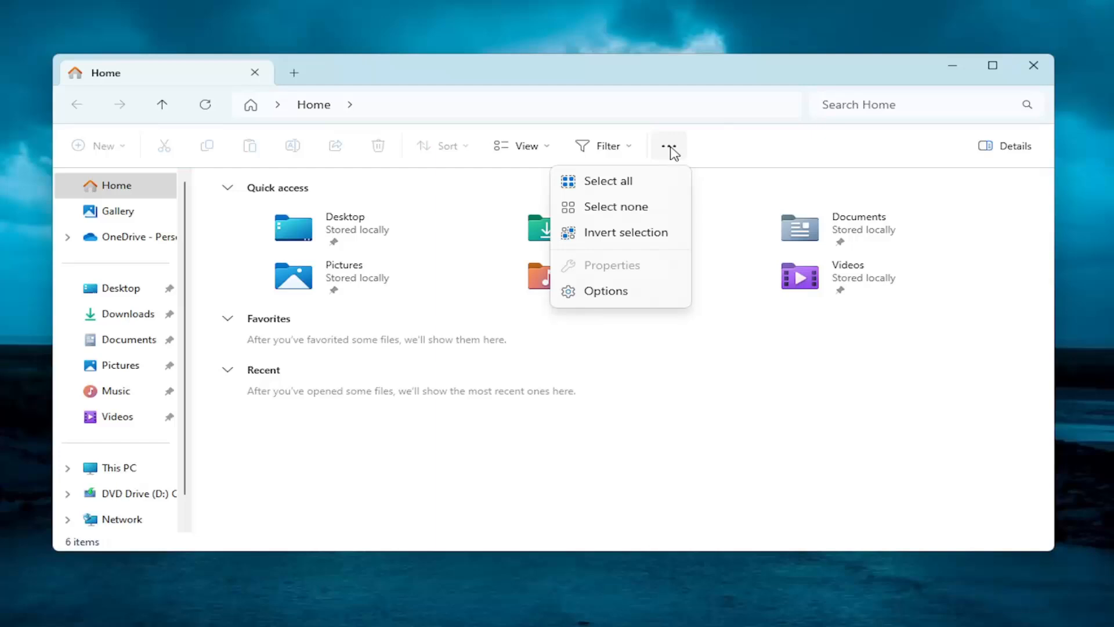
left_click(606, 291)
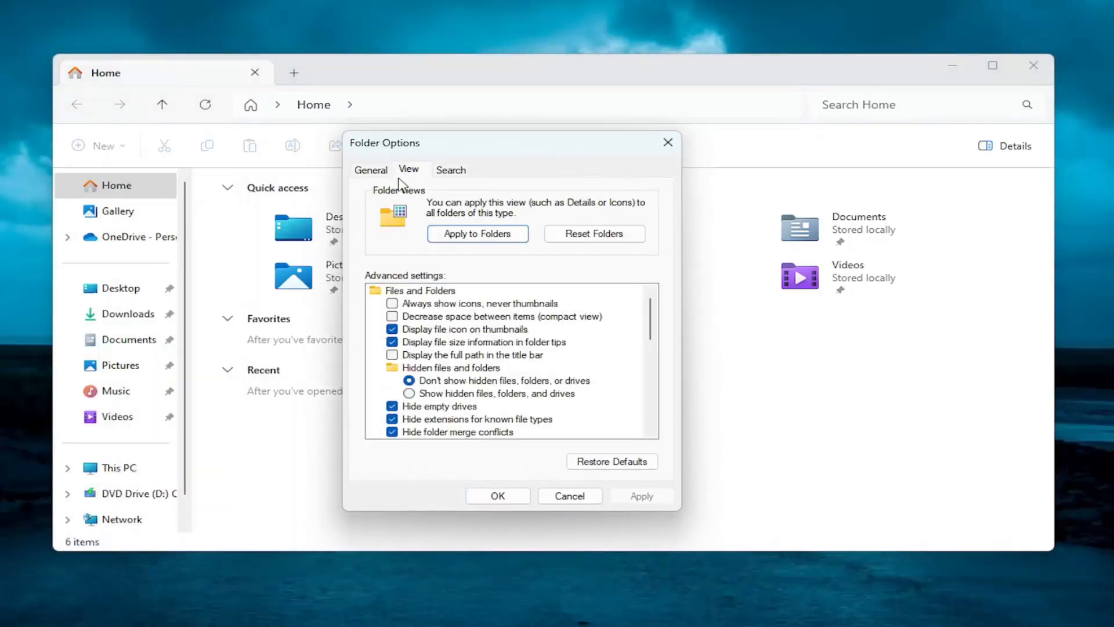
left_click(409, 393)
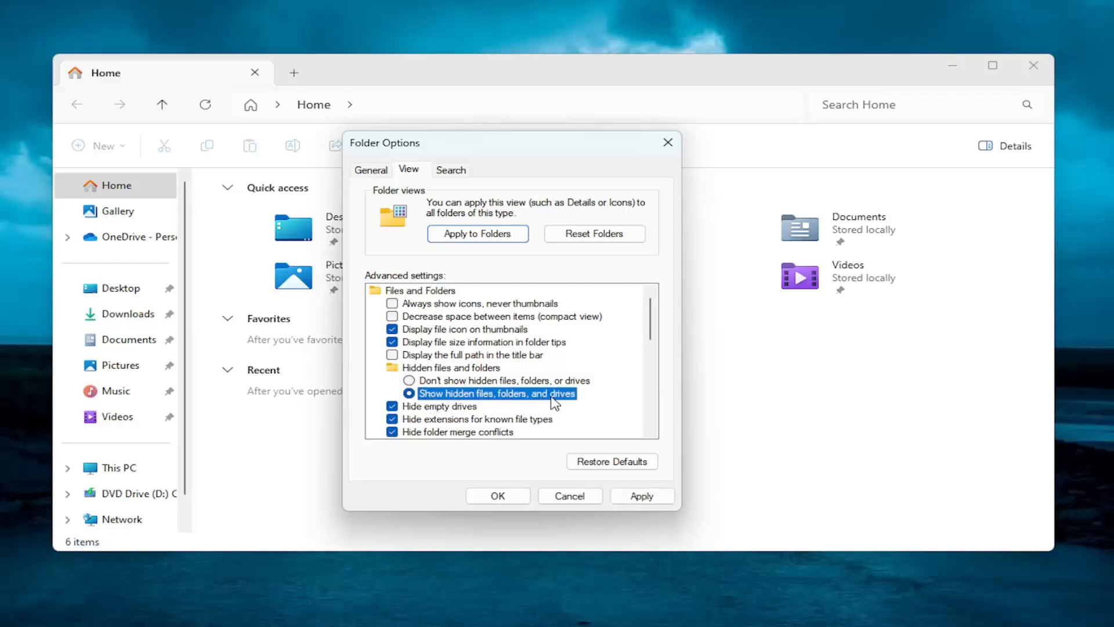
left_click(497, 495)
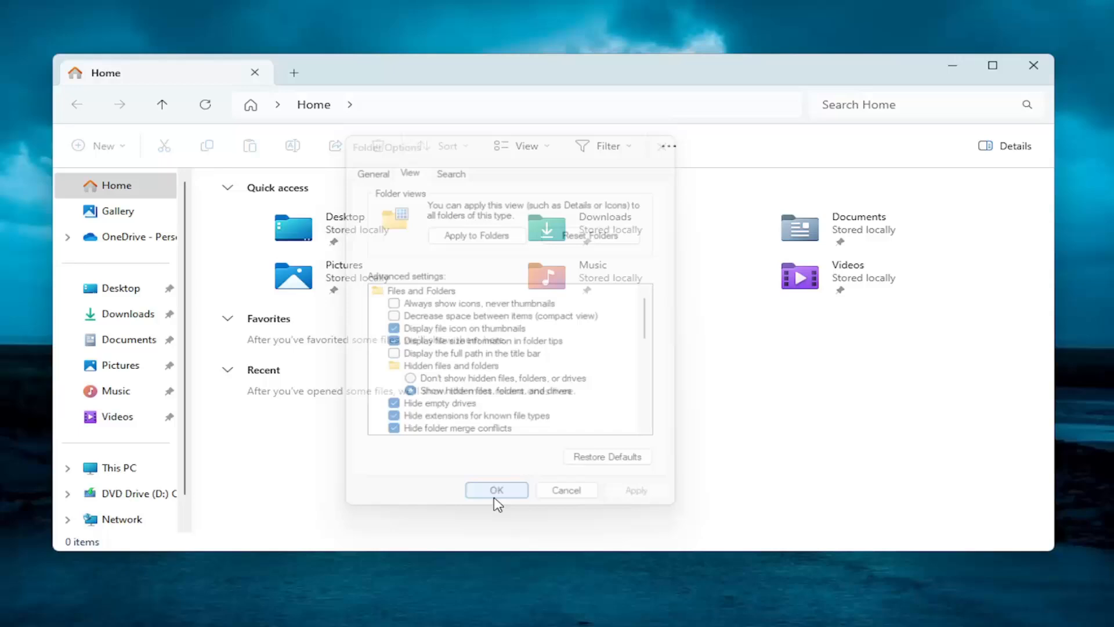
left_click(496, 489)
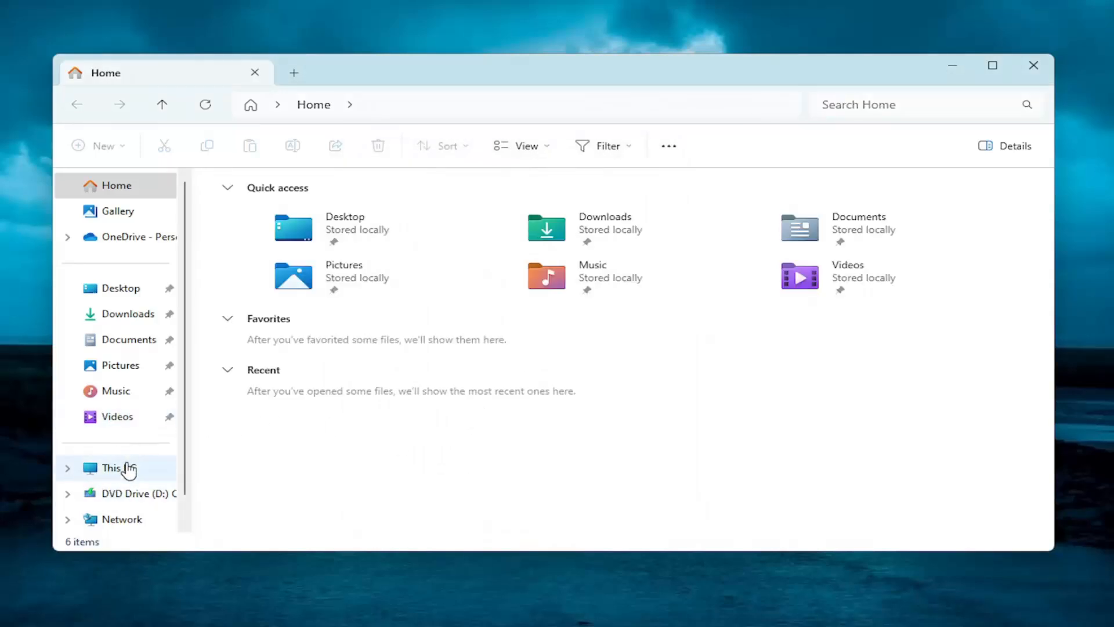
Browse to C:\Windows\ServiceProfiles\LocalService\AppData\Local\Microsoft
left_click(118, 468)
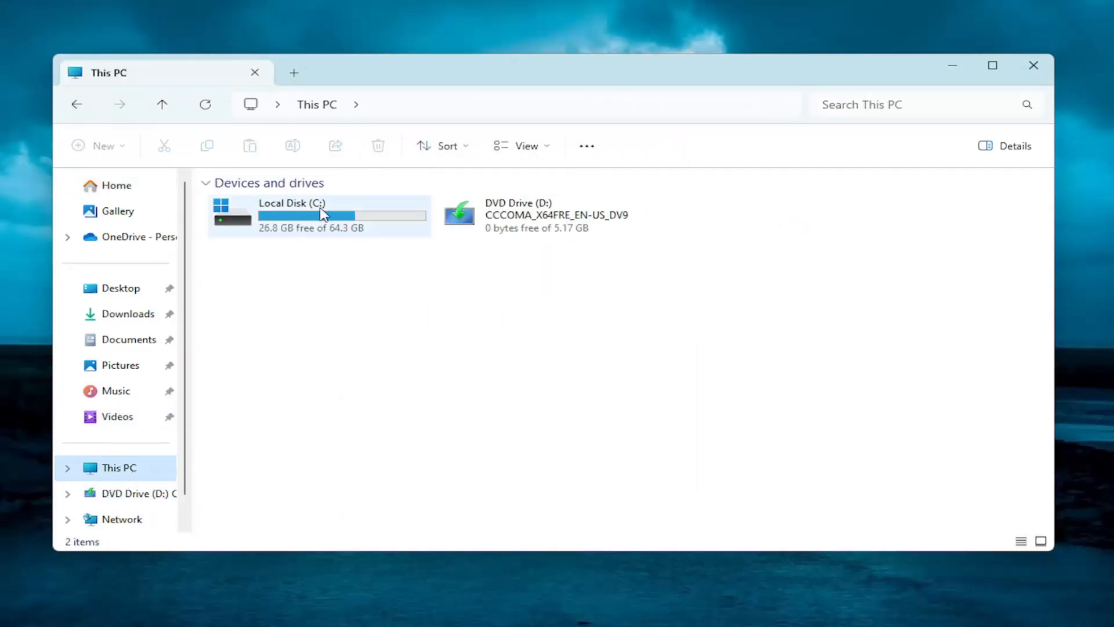
mouse_move(260, 211)
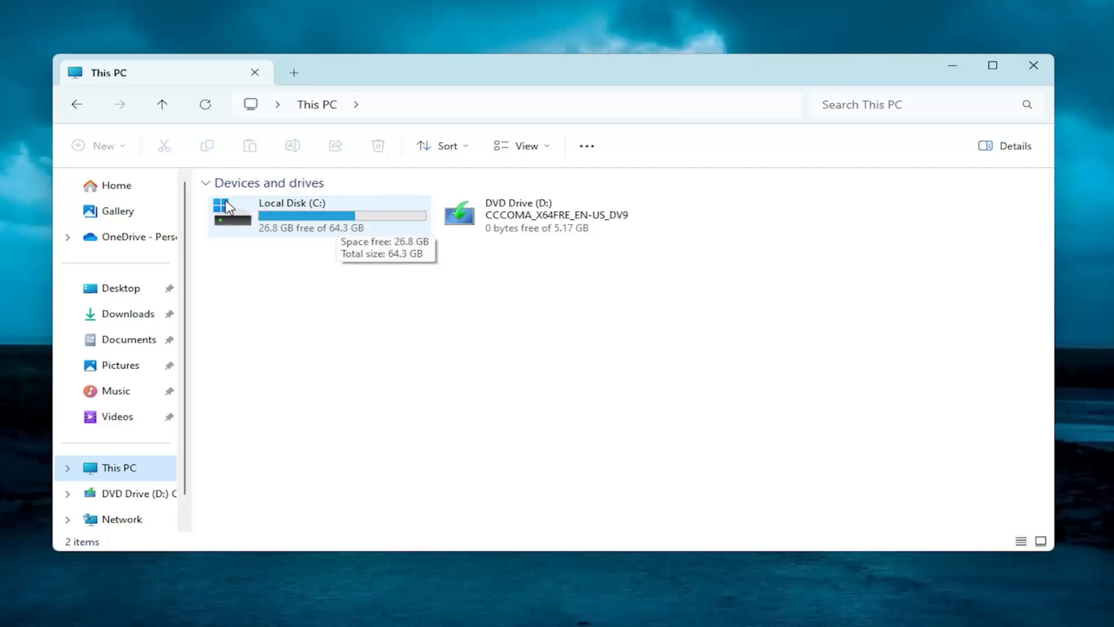
left_click(313, 215)
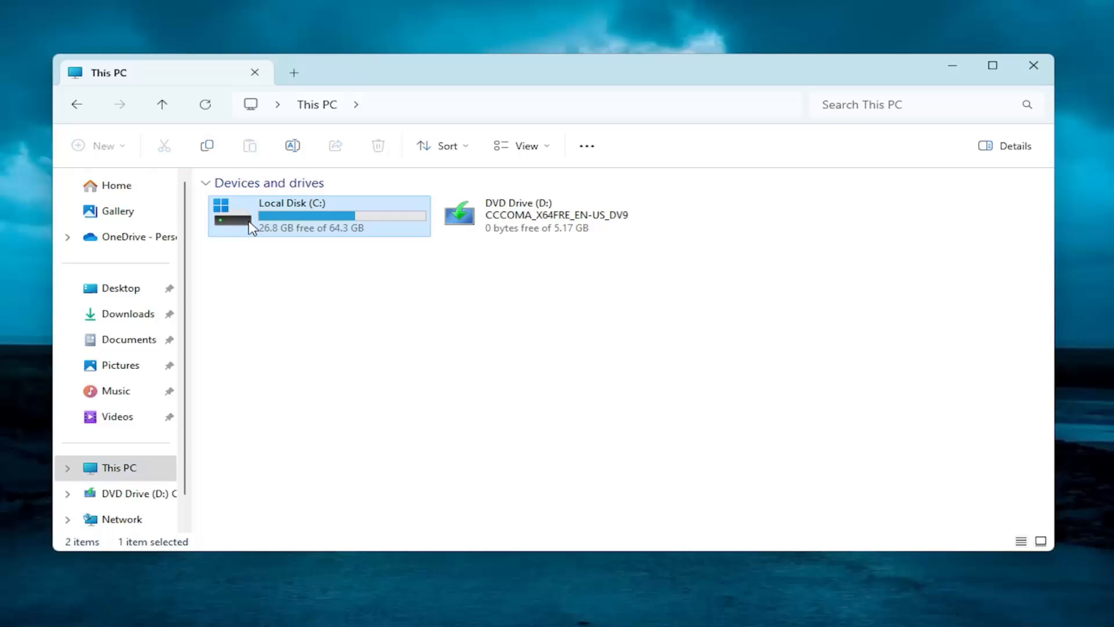
double_click(291, 215)
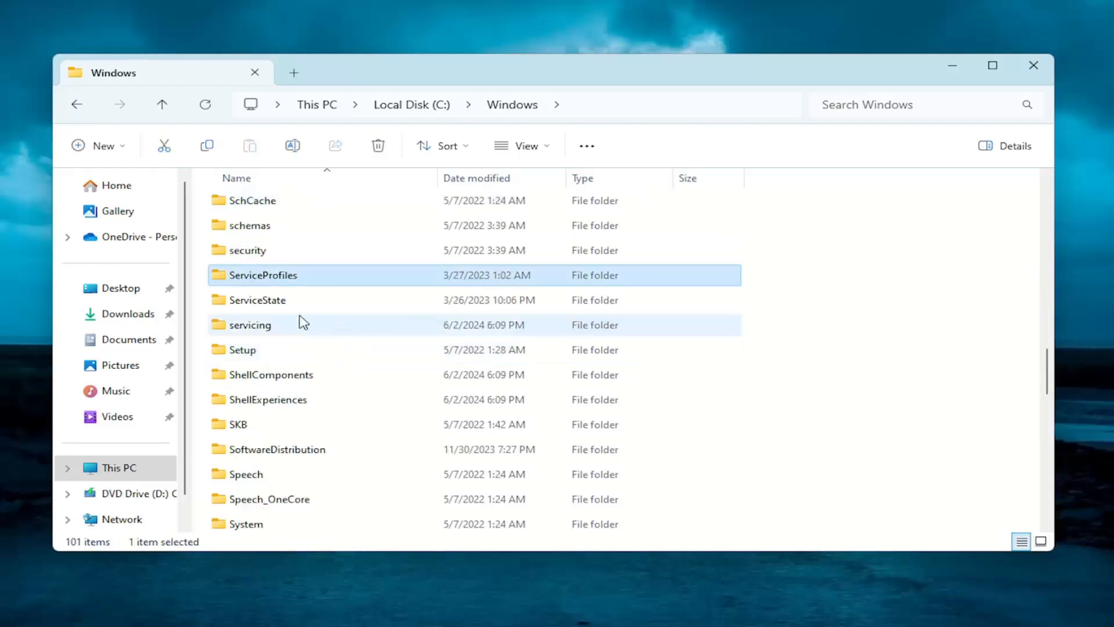
double_click(262, 275)
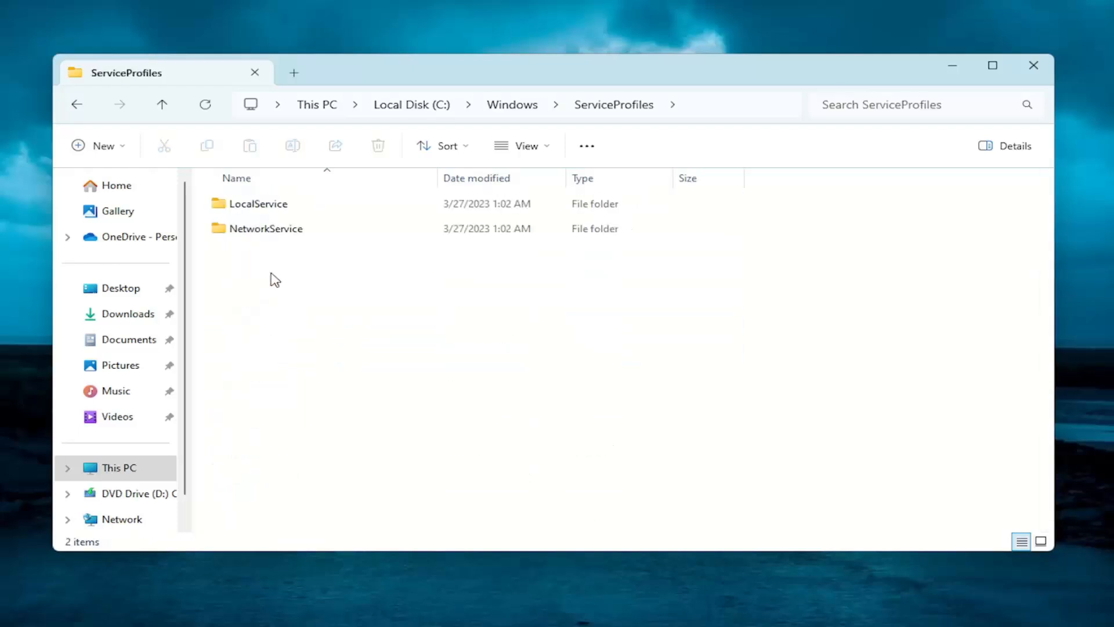
left_click(257, 204)
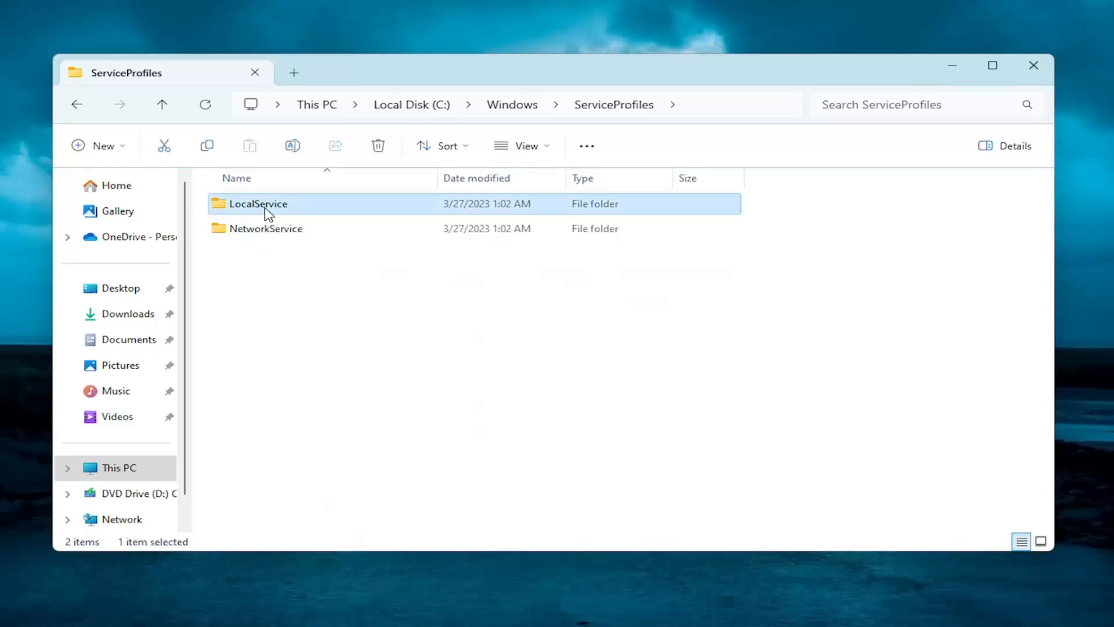
double_click(258, 203)
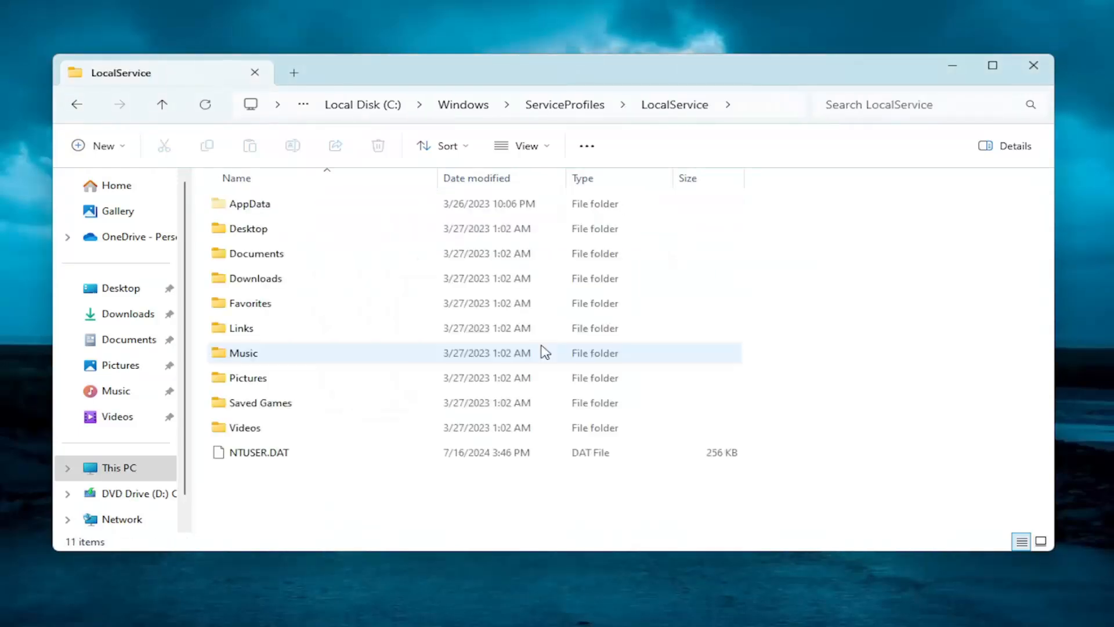
left_click(250, 203)
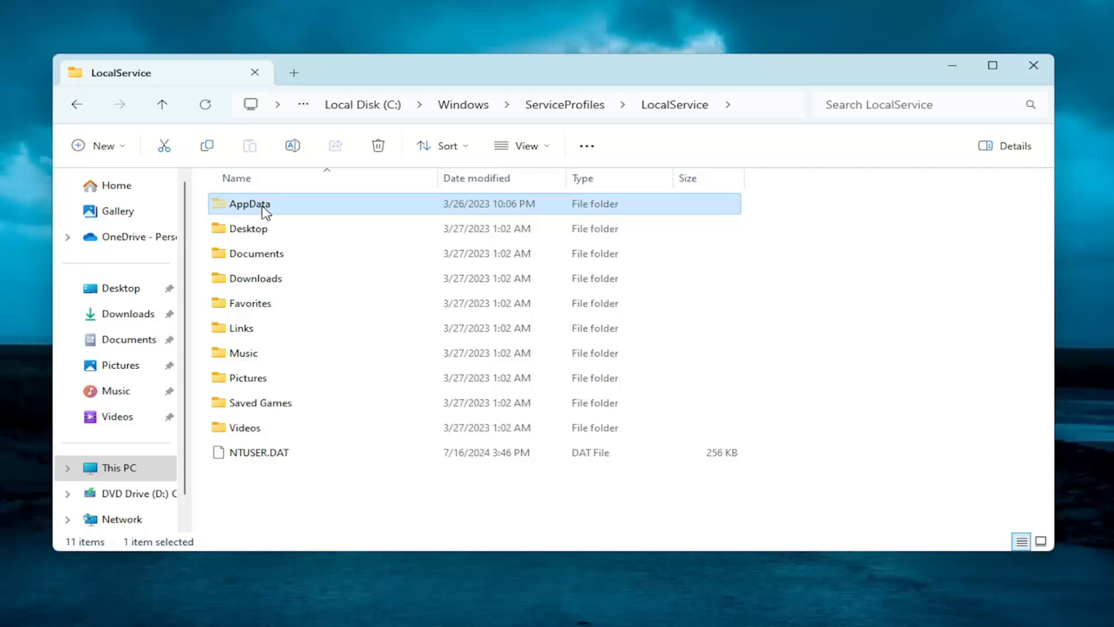
double_click(249, 203)
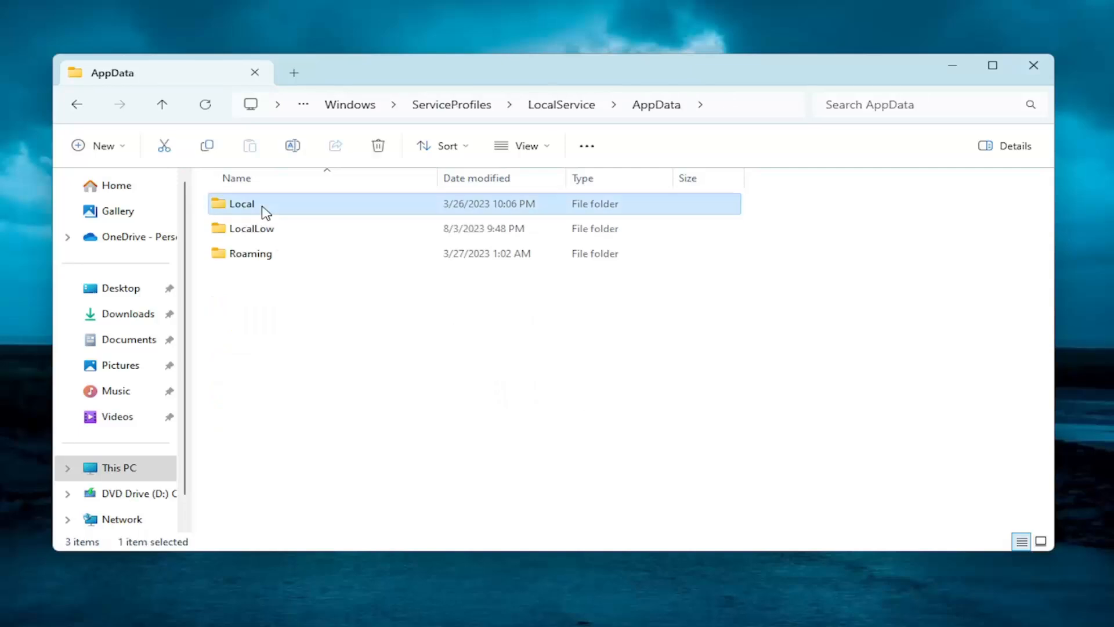
double_click(240, 204)
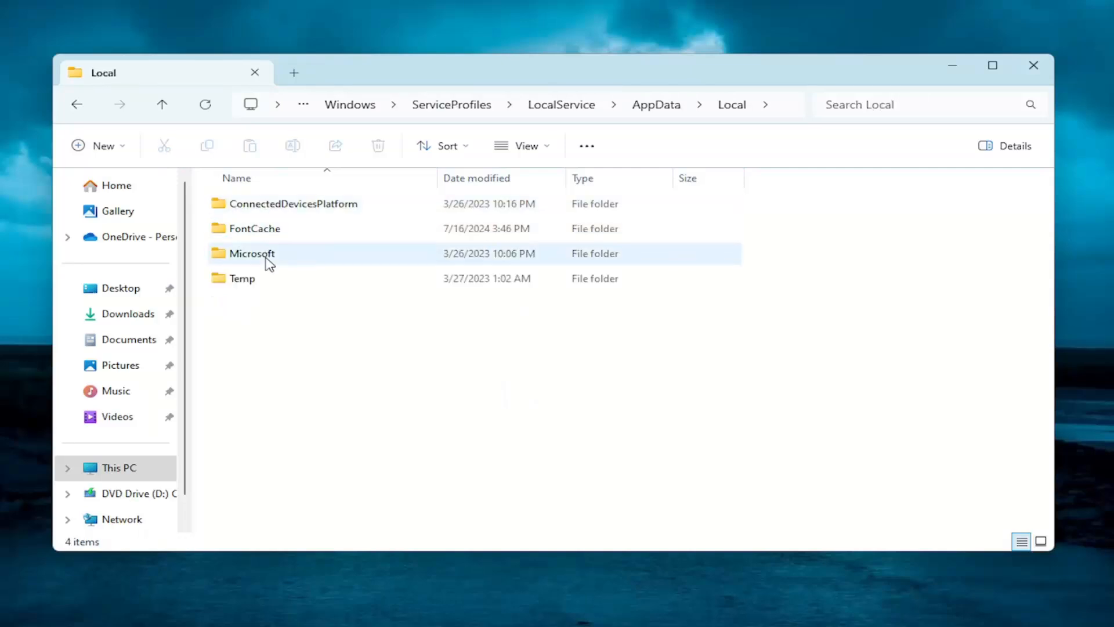
double_click(251, 253)
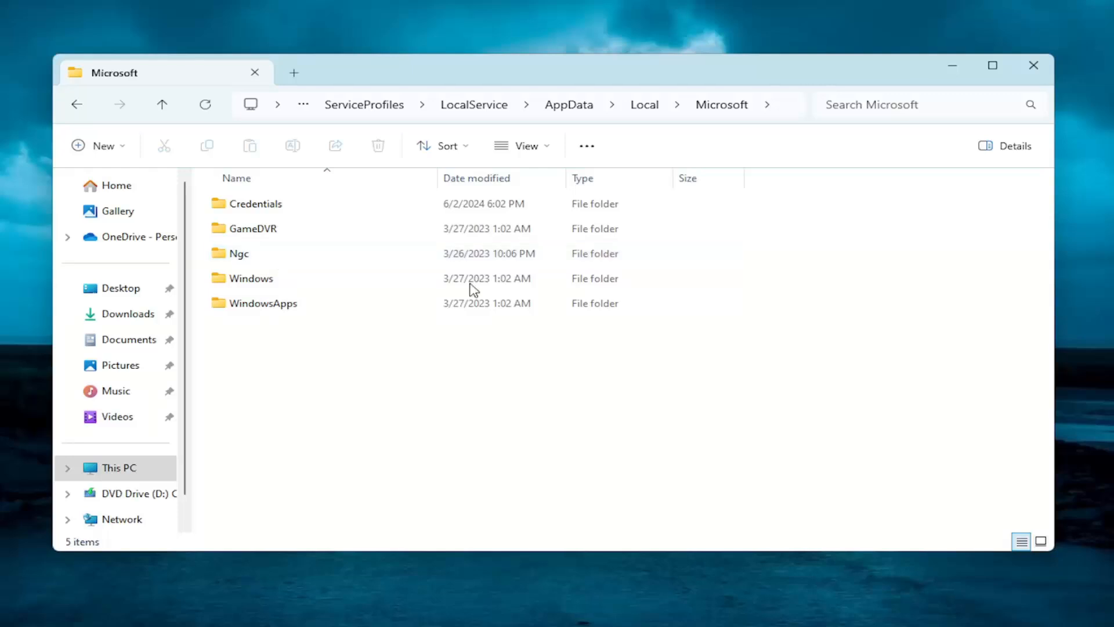
mouse_move(231, 272)
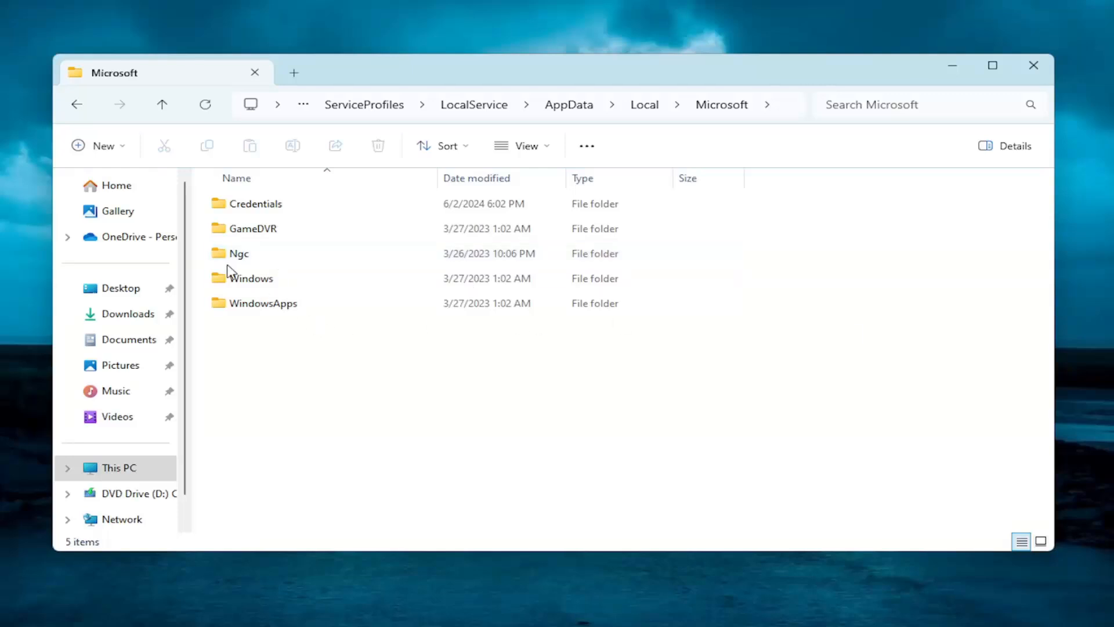
left_click(241, 253)
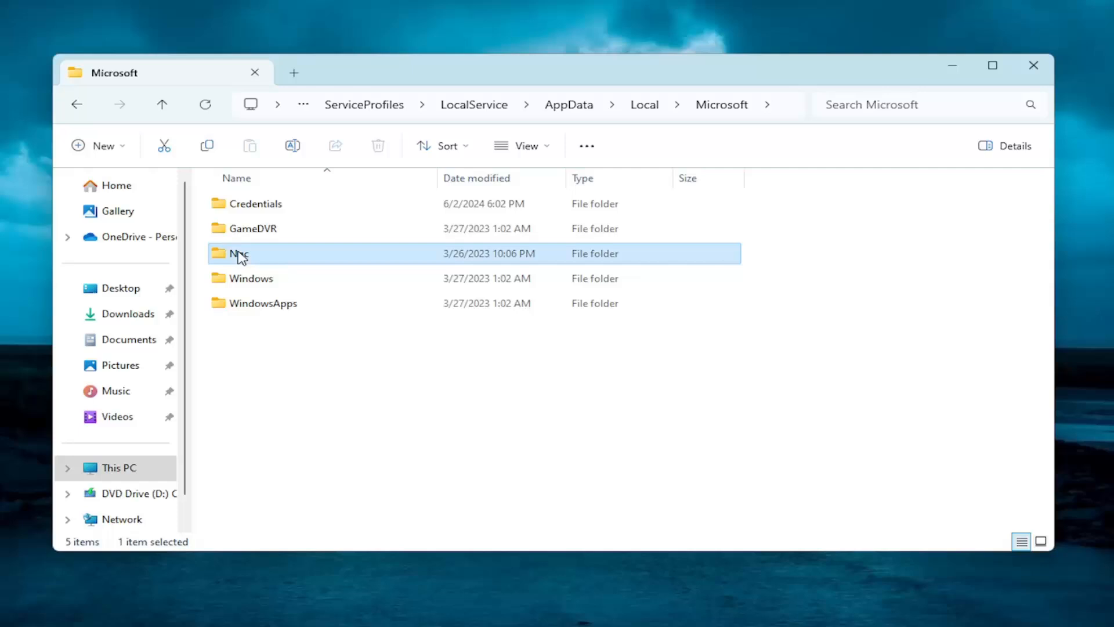
double_click(238, 253)
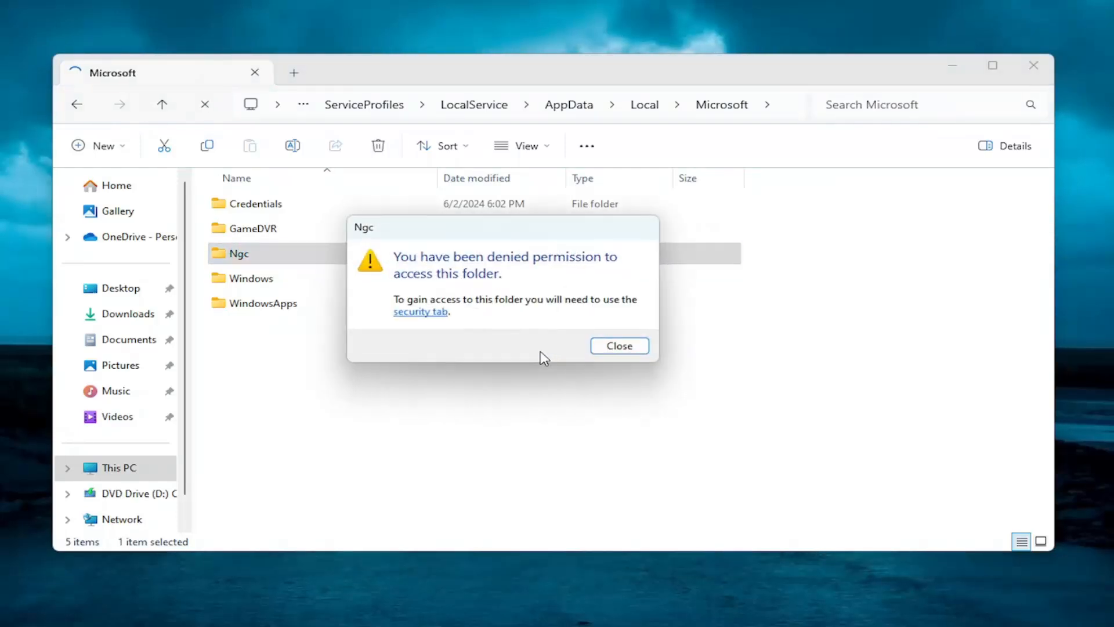
left_click(618, 345)
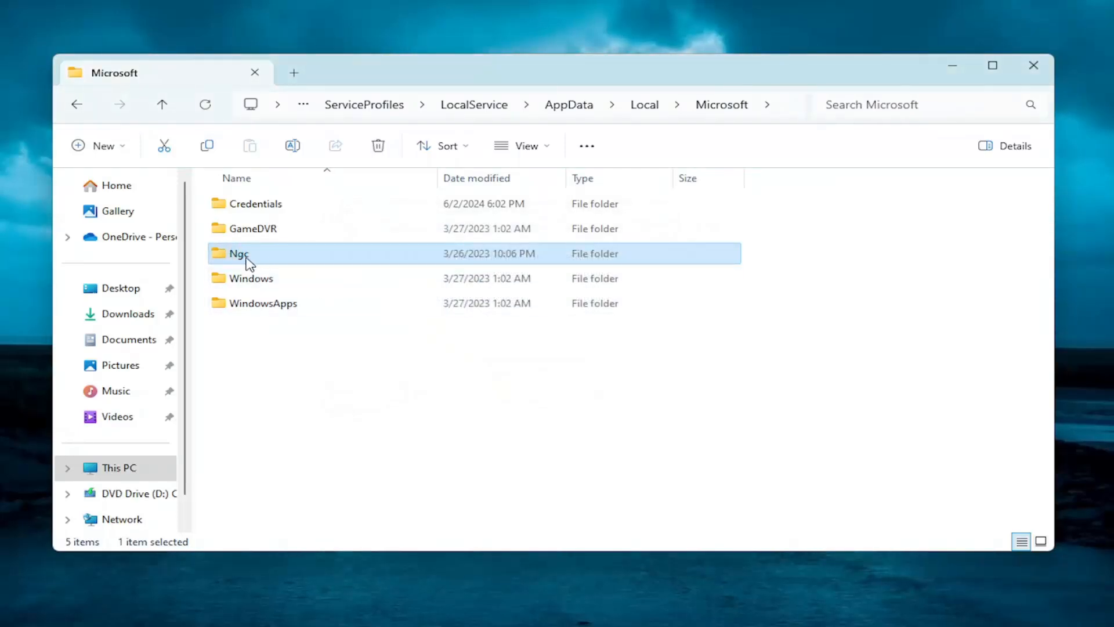
mouse_move(249, 255)
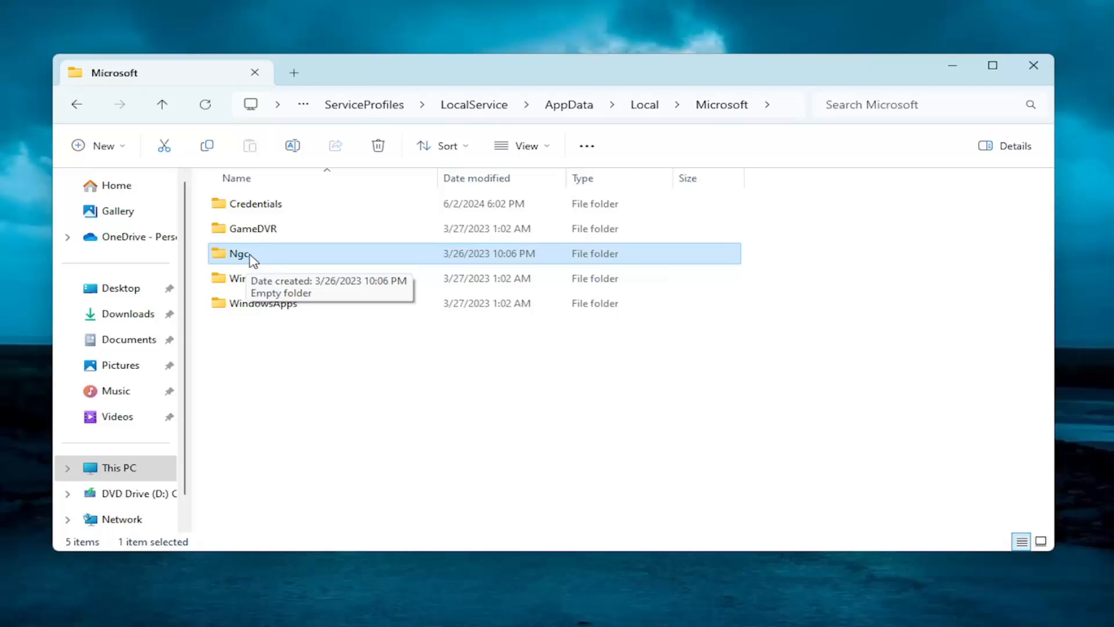
Reach the Ngc folder's Advanced Security Settings from its Properties
right_click(240, 253)
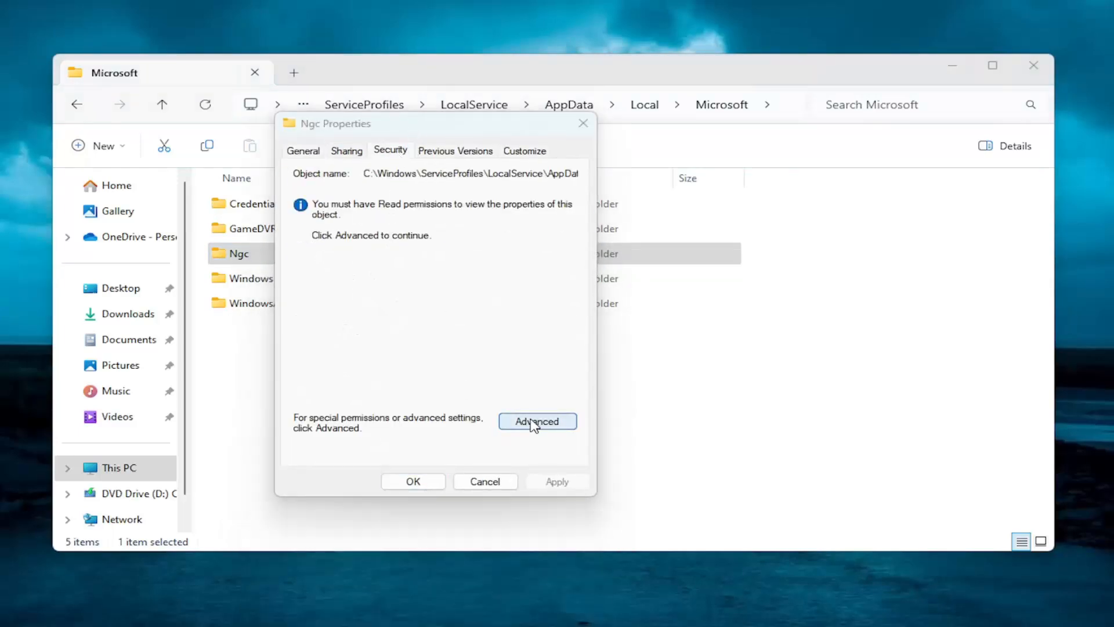
left_click(537, 421)
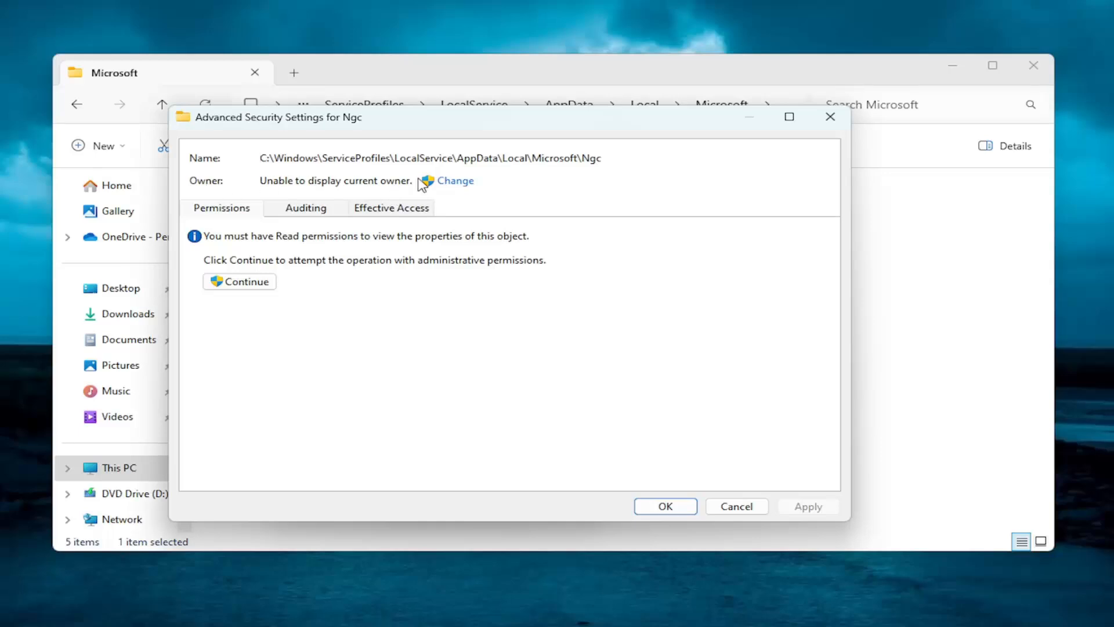
Pick the MDTechVideos account as the Ngc folder's new owner
left_click(455, 180)
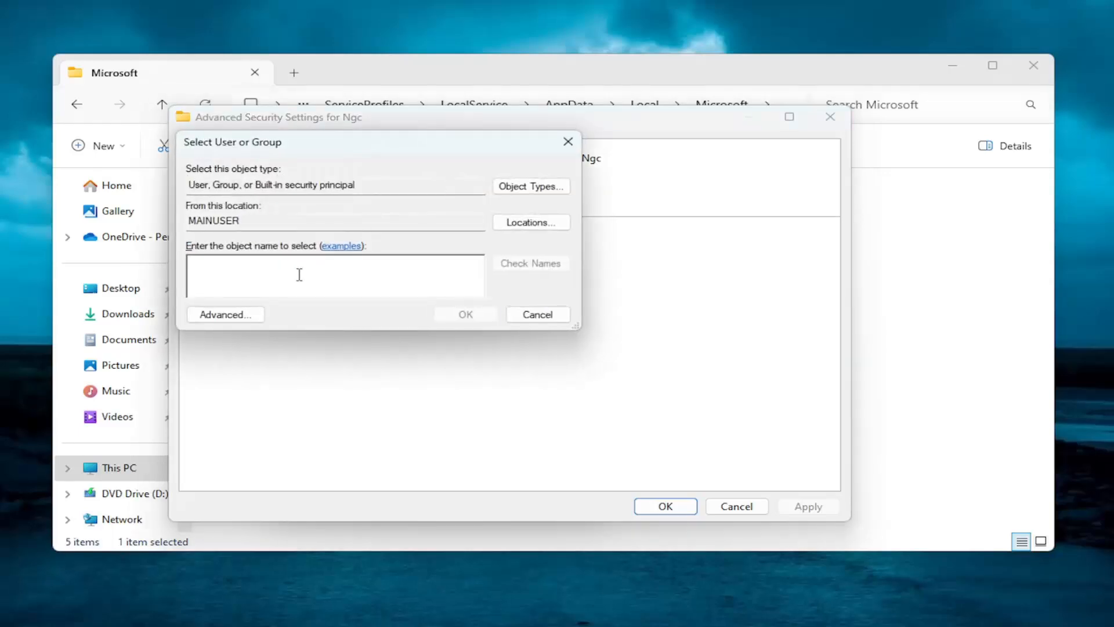
left_click(225, 314)
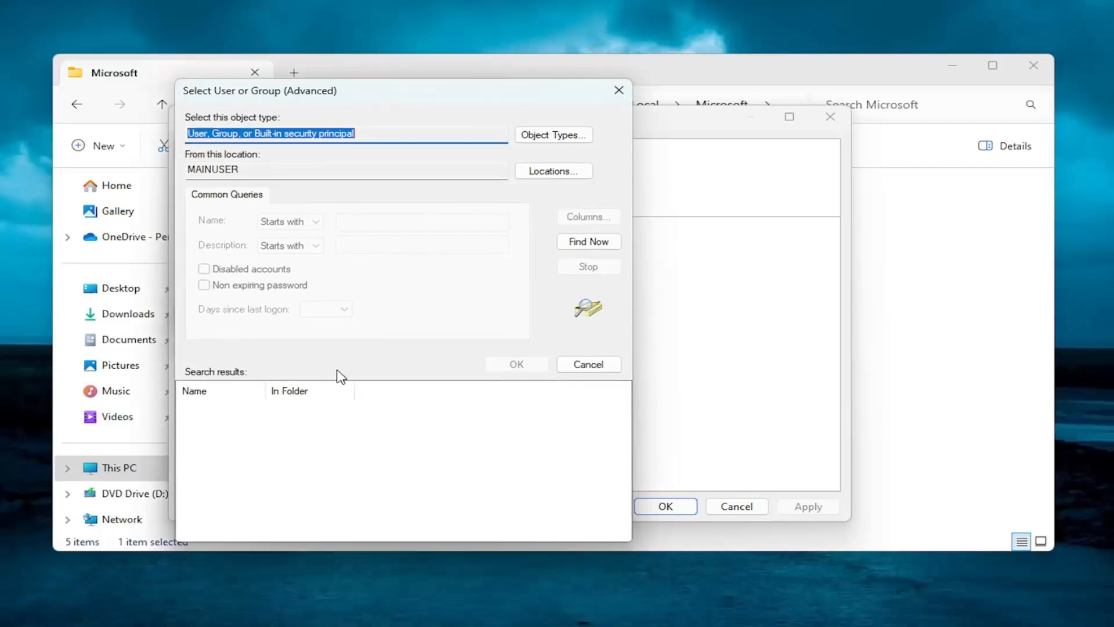
left_click(588, 241)
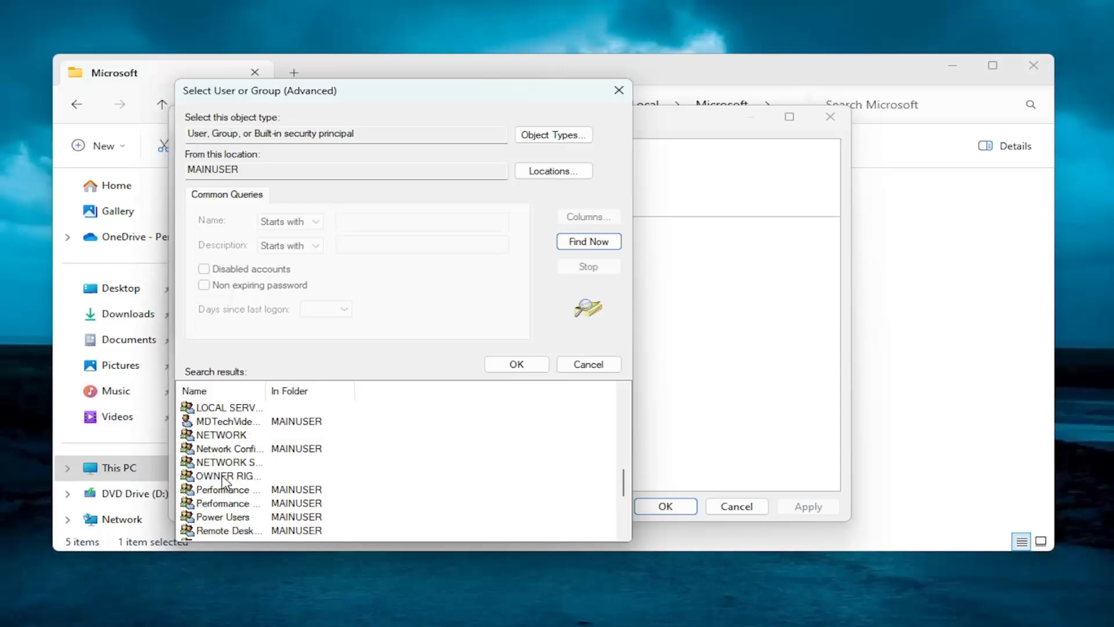
left_click(243, 421)
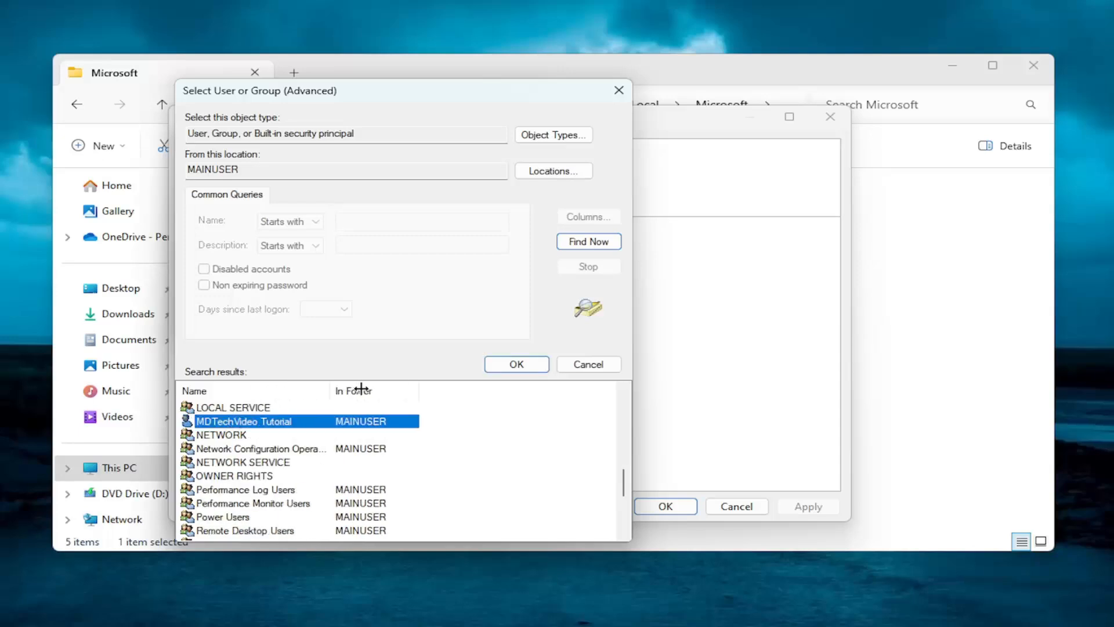
left_click(516, 364)
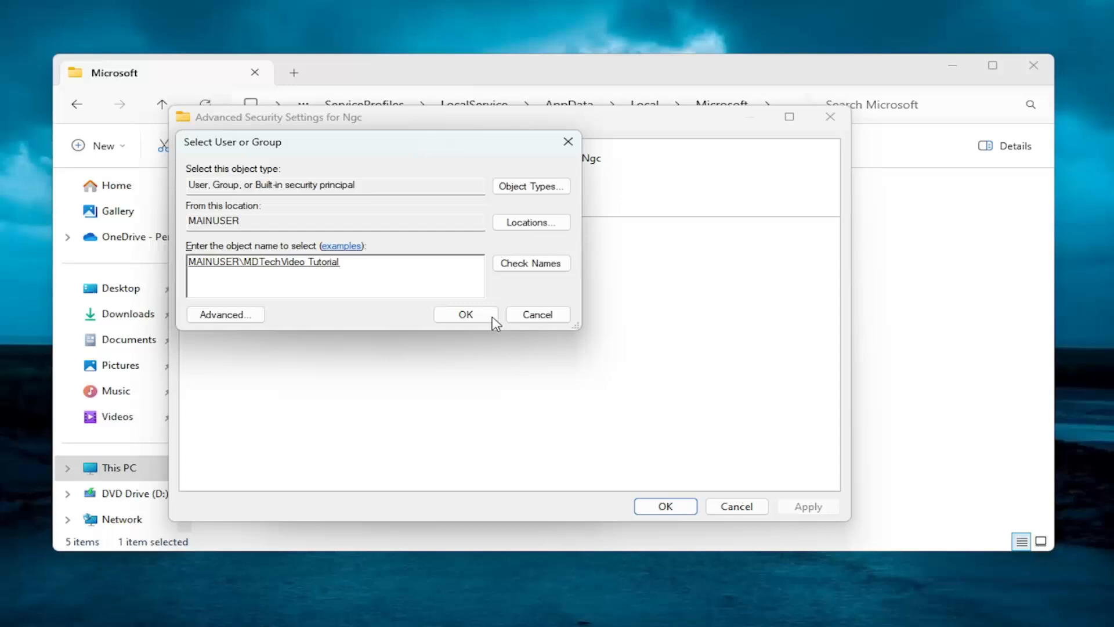
left_click(466, 314)
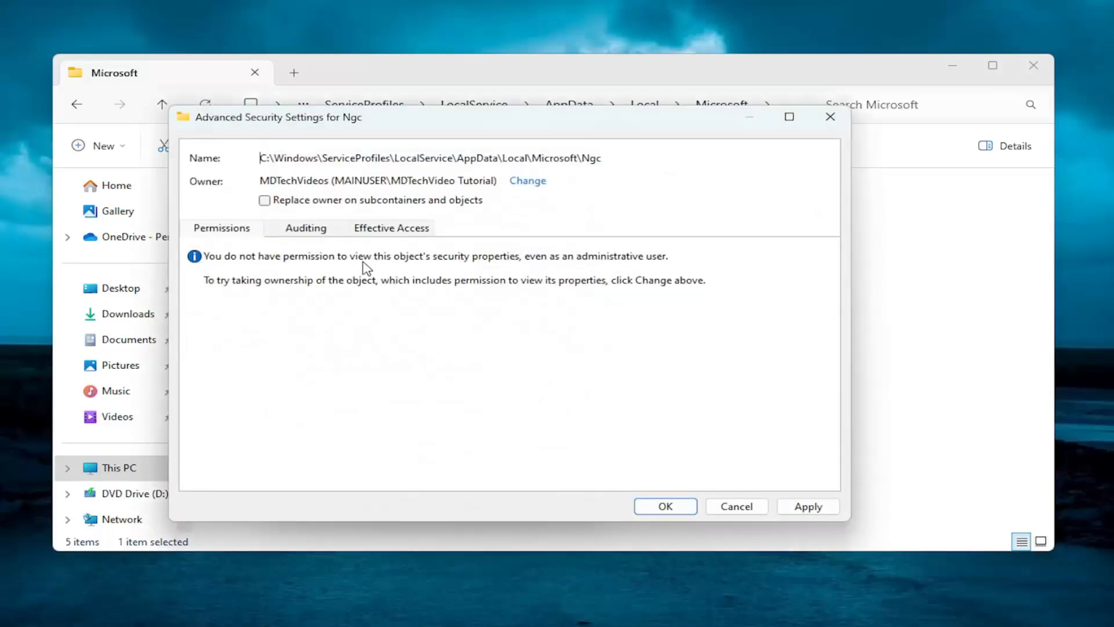
Apply the ownership change and close the Ngc security and properties dialogs
left_click(264, 200)
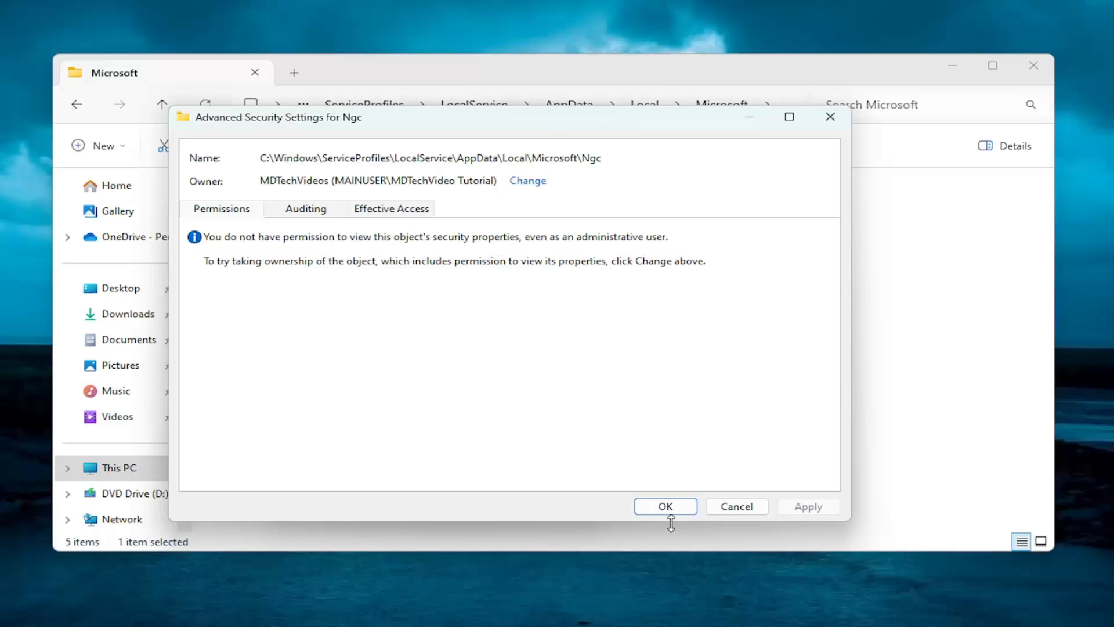
left_click(665, 506)
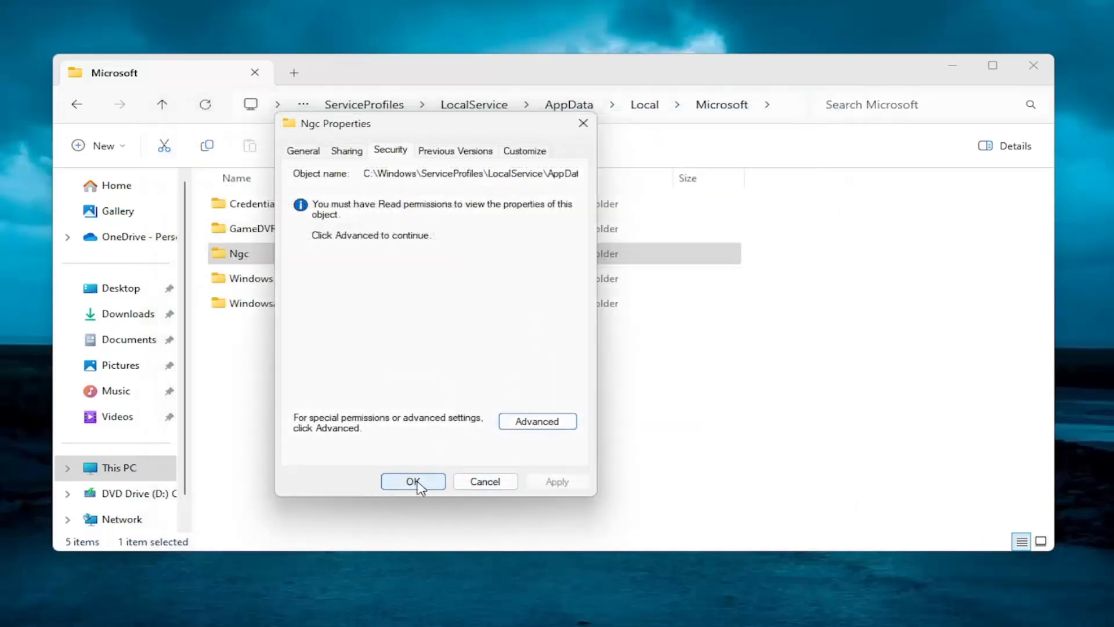
left_click(412, 481)
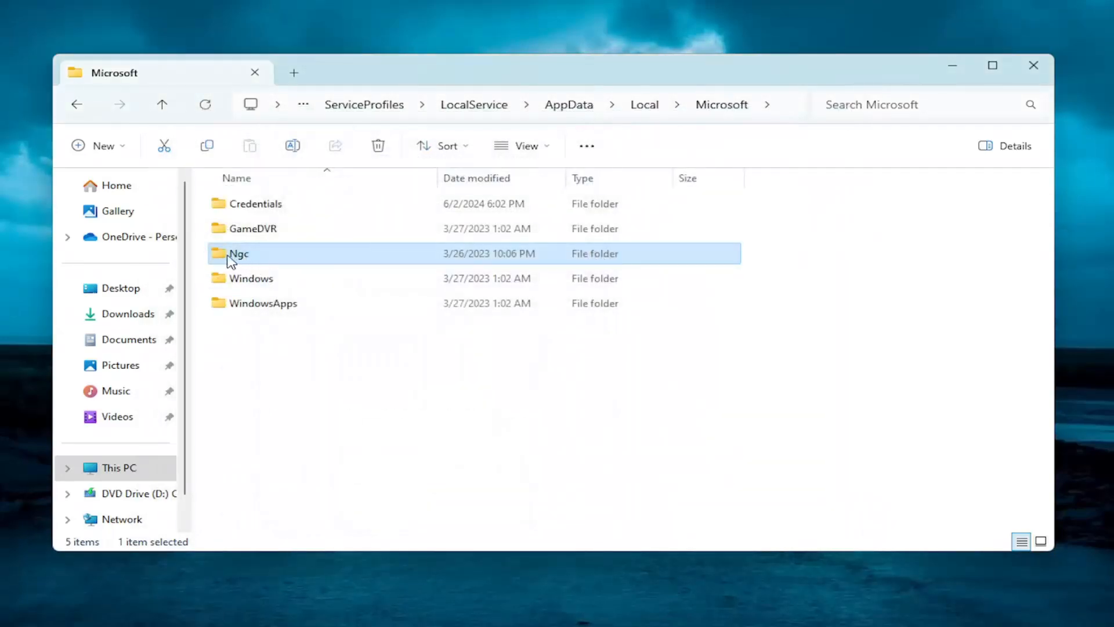
Open the Ngc folder to verify it is empty, then close File Explorer
double_click(238, 254)
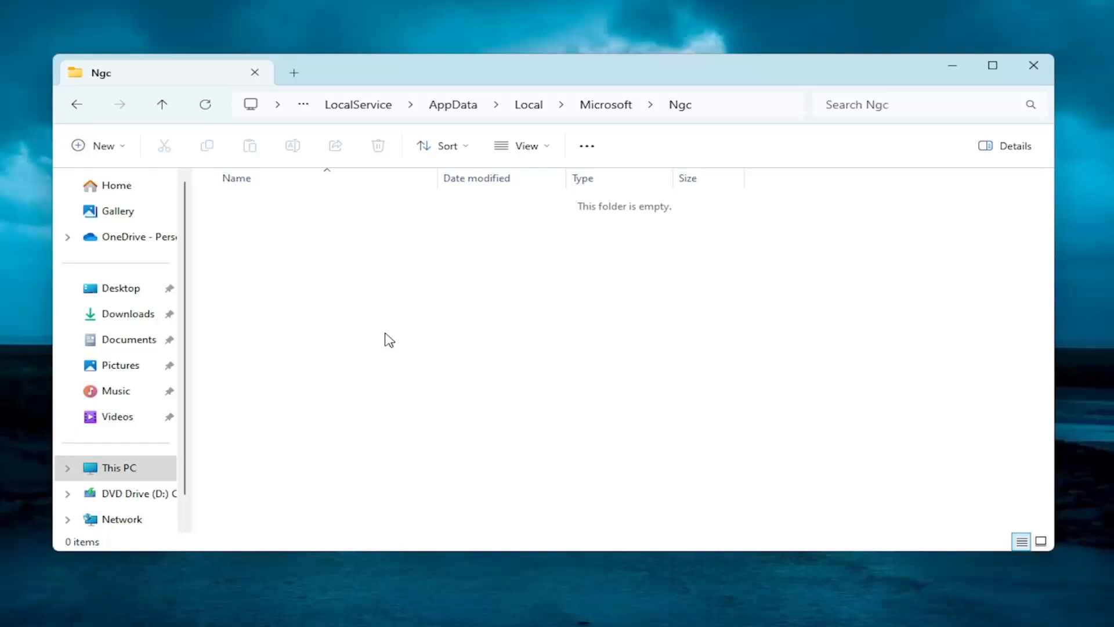
mouse_move(564, 385)
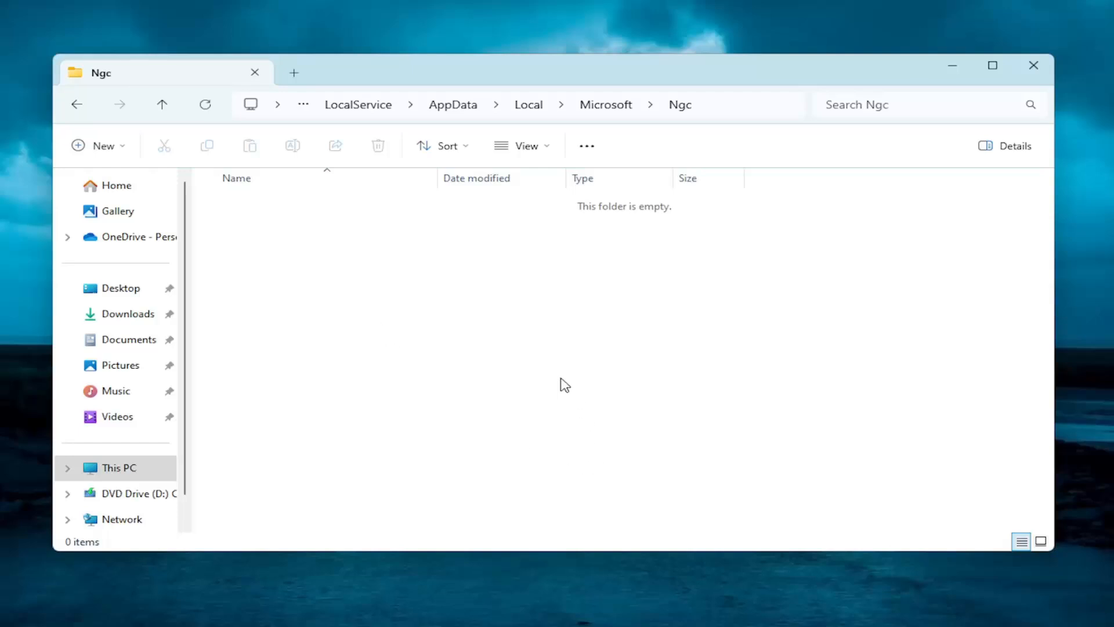
right_click(564, 384)
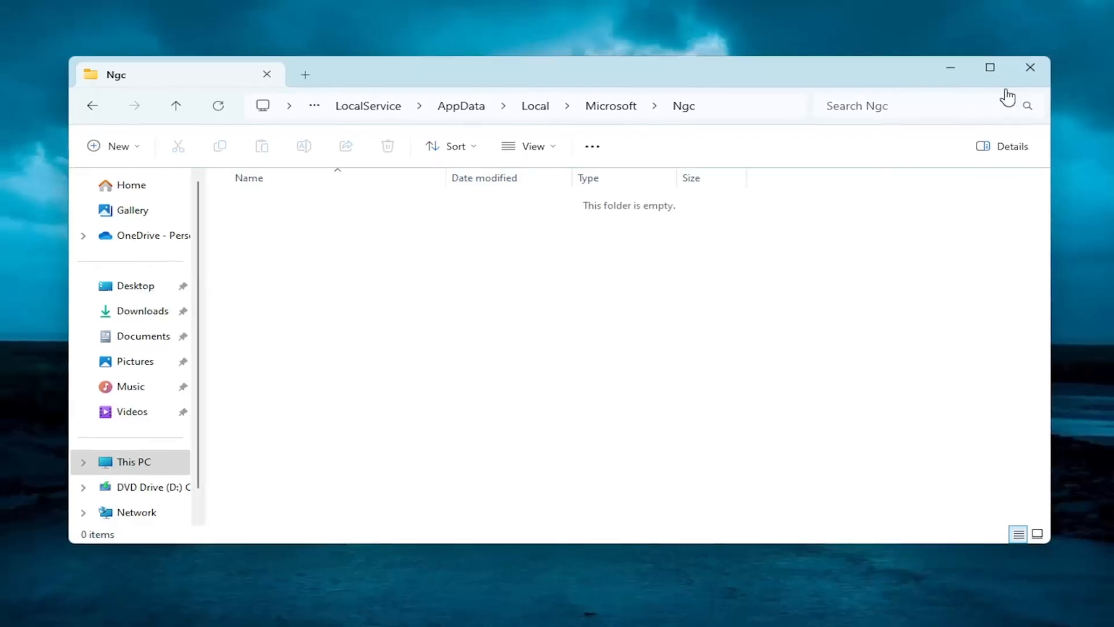
left_click(1030, 68)
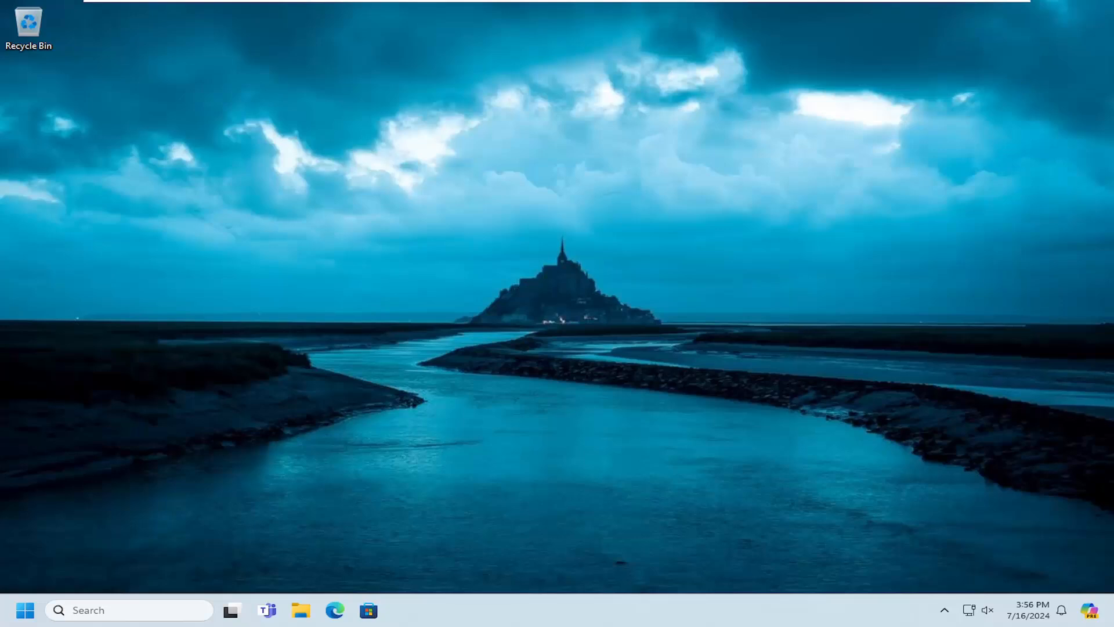
mouse_move(507, 374)
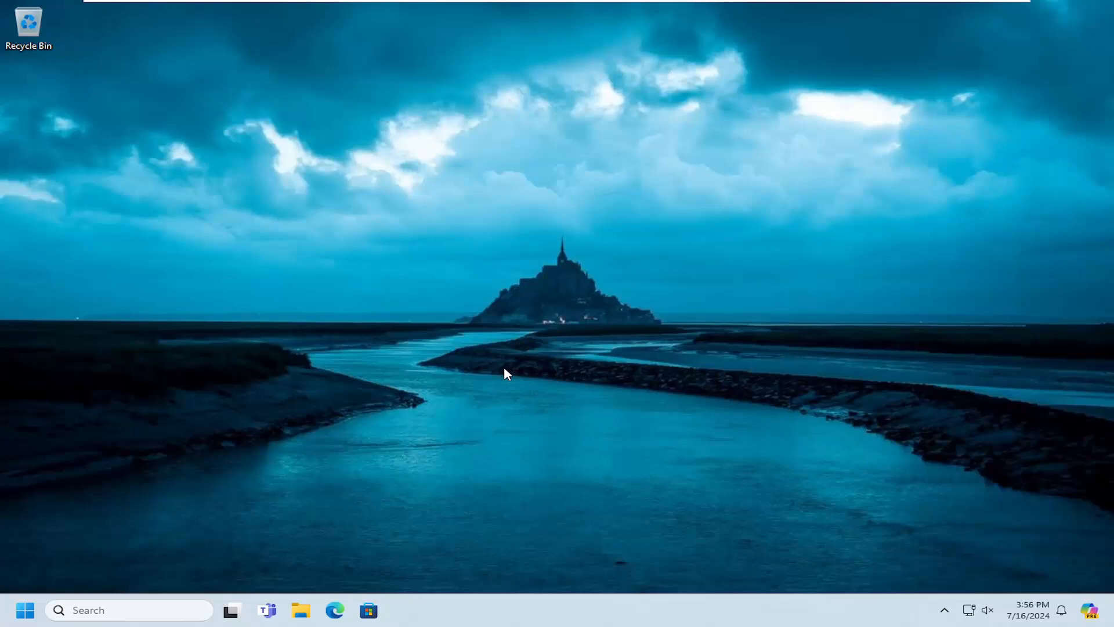
mouse_move(198, 361)
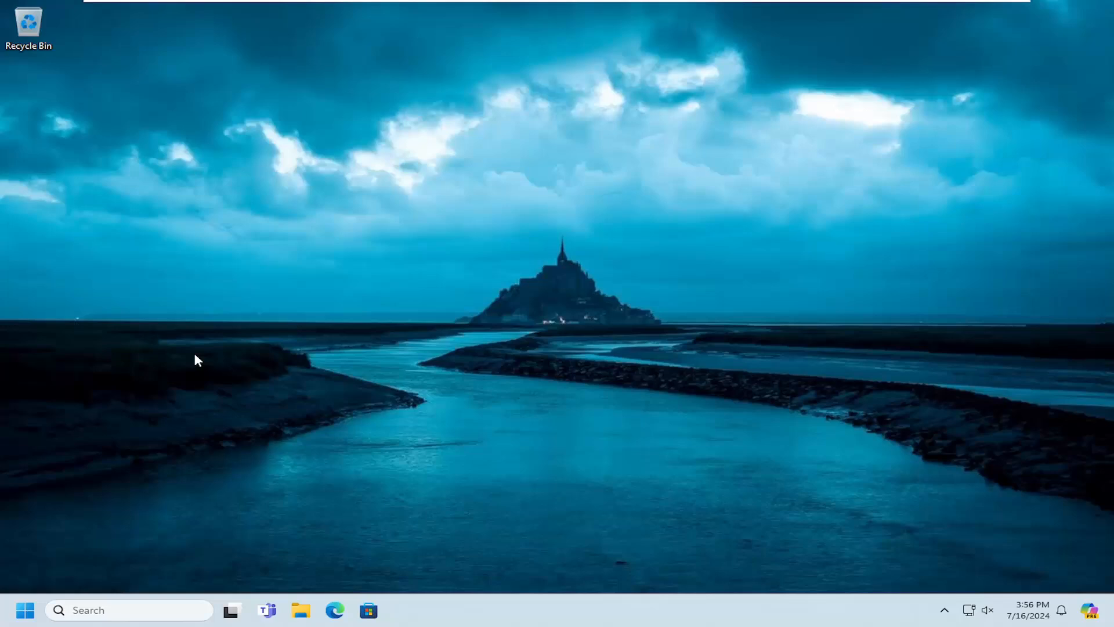
Search Start for 'group polic' and launch the Local Group Policy Editor
left_click(25, 609)
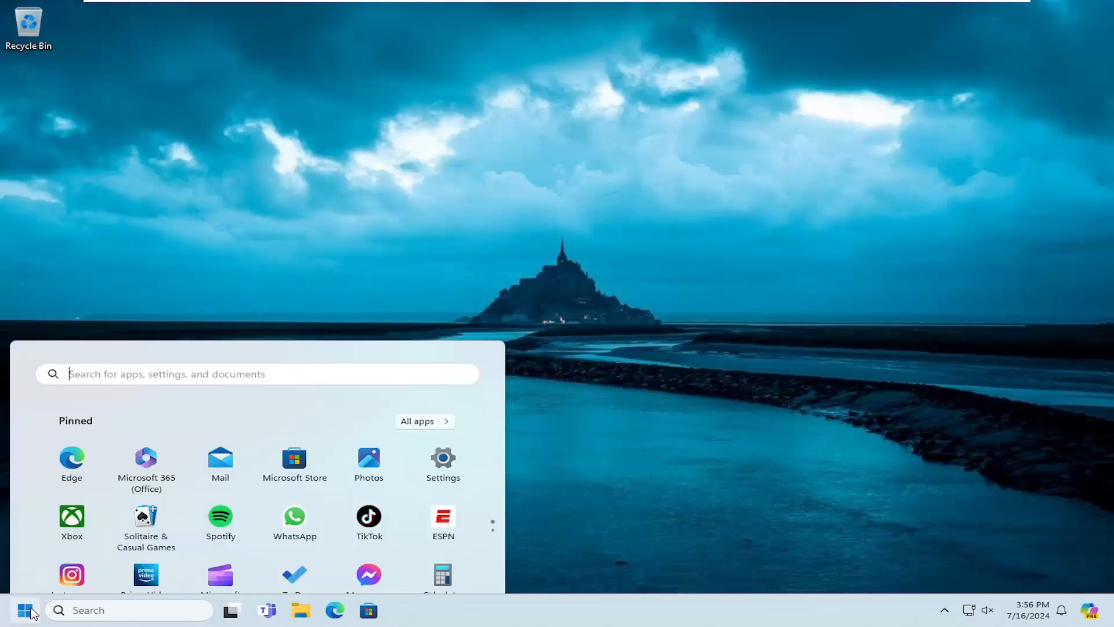
type("group")
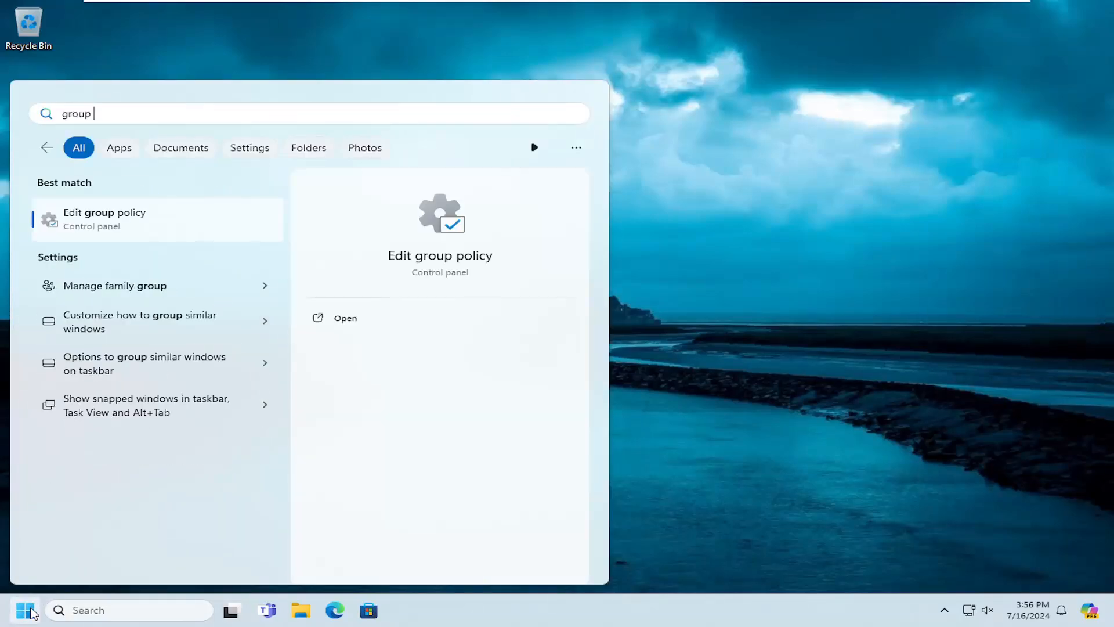
type("polic")
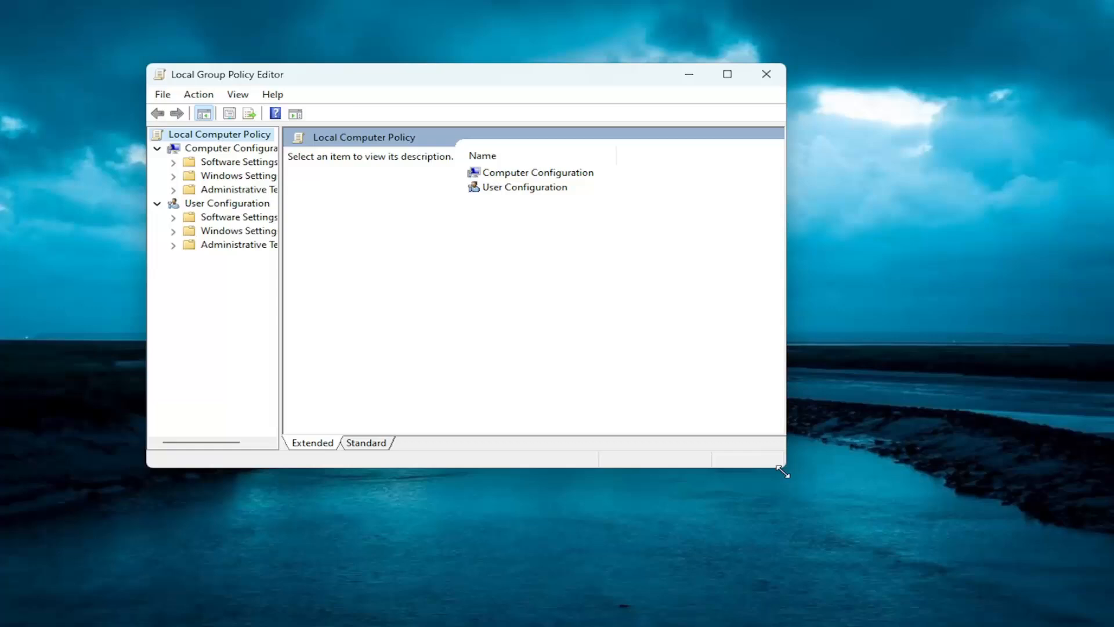
Enlarge the editor and drill into Administrative Templates > System > Logon
left_click_drag(781, 470, 979, 538)
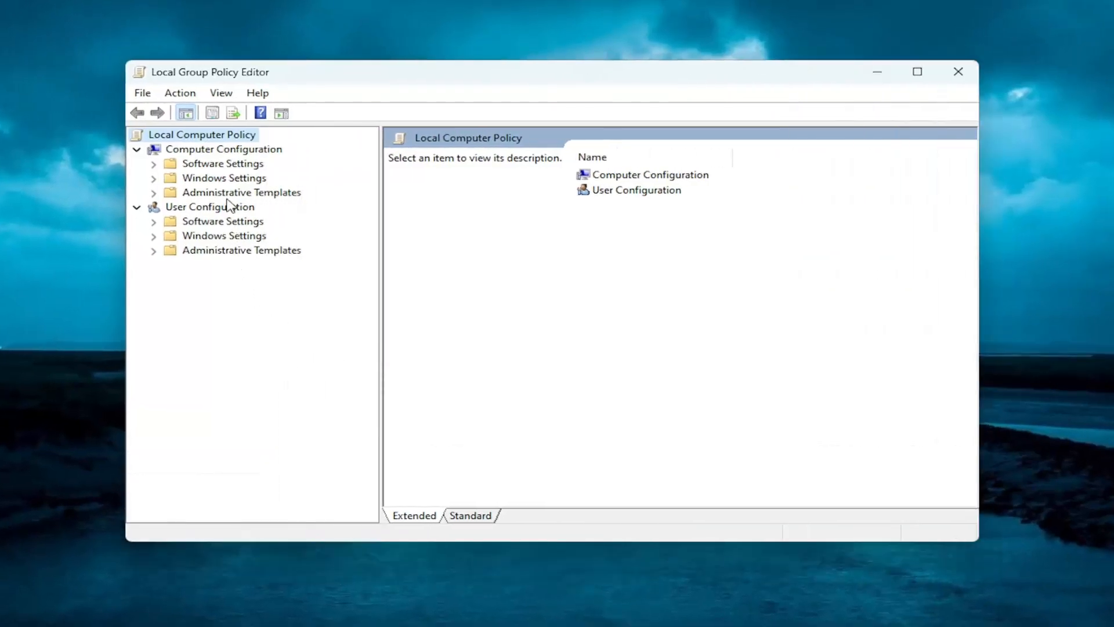
left_click(241, 192)
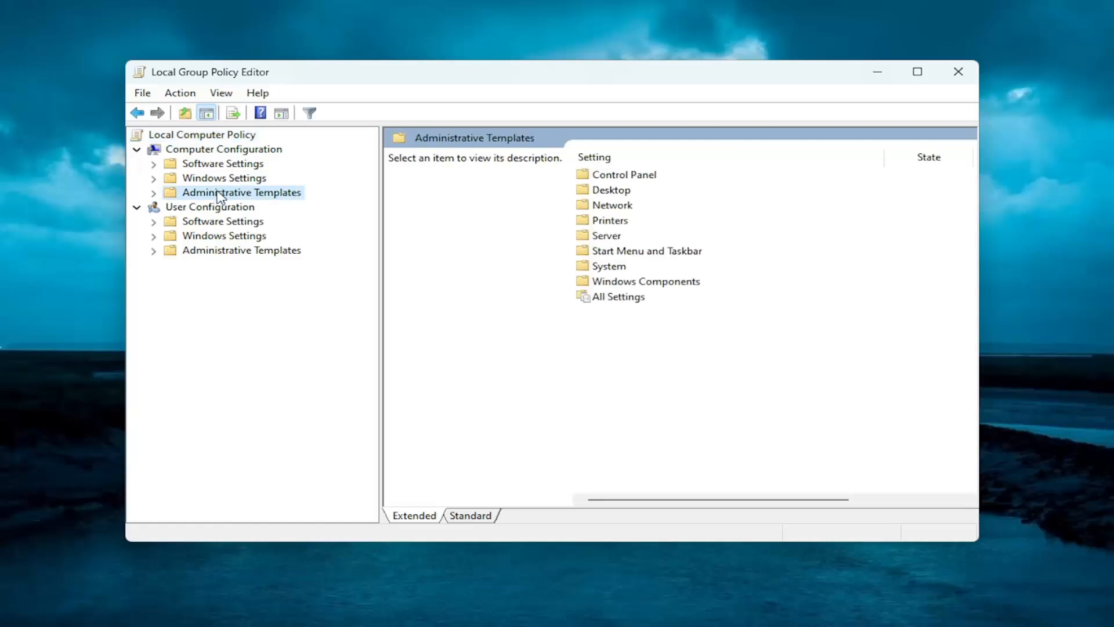
mouse_move(231, 200)
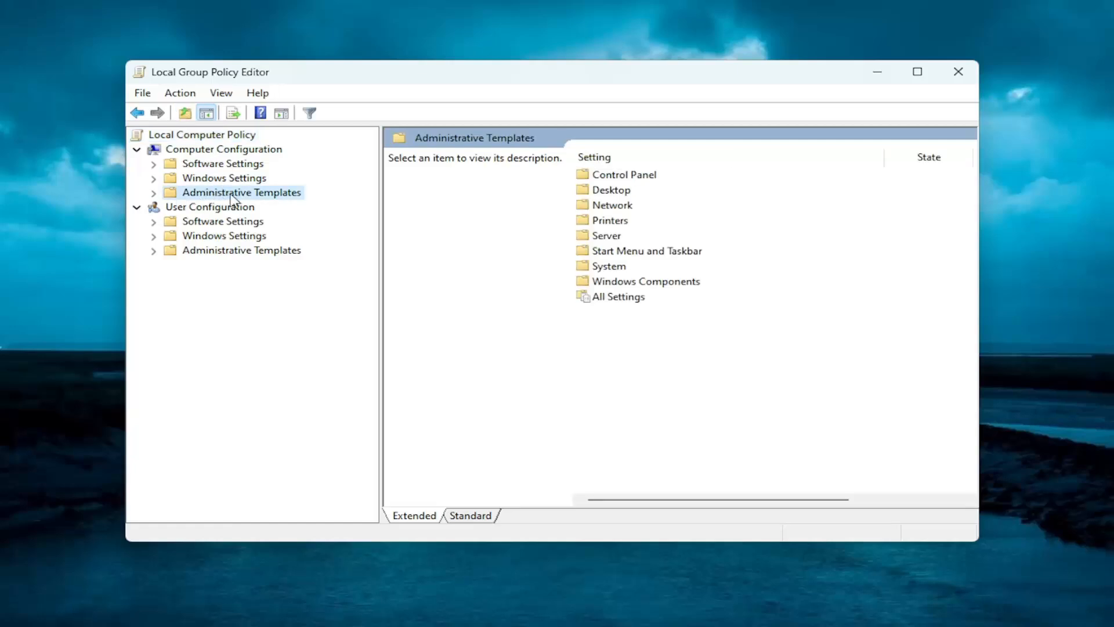
left_click(153, 192)
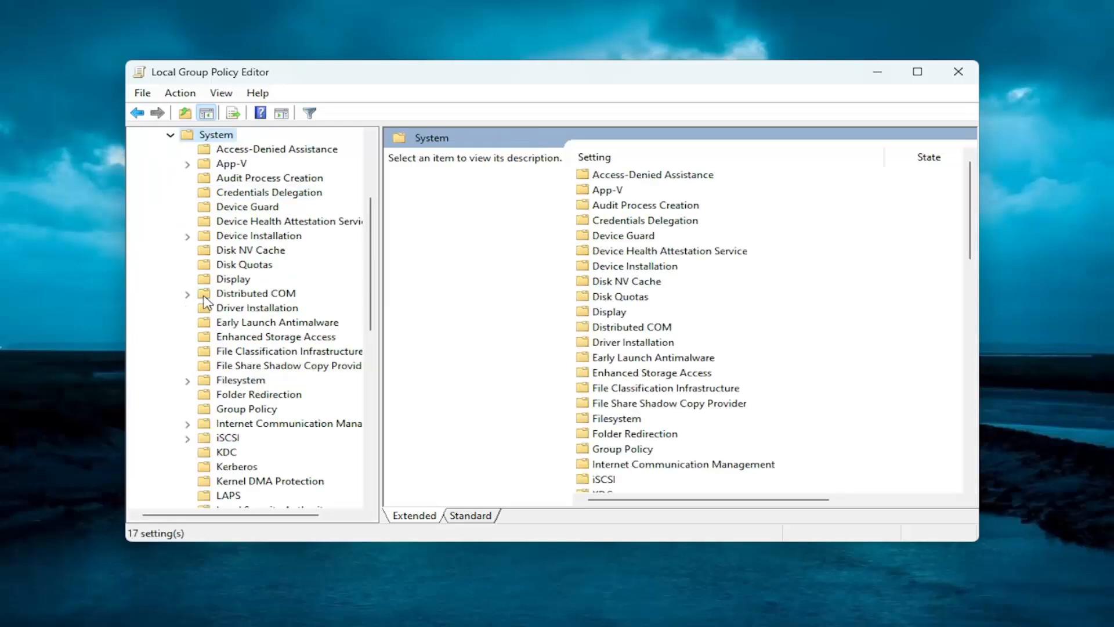
left_click(260, 466)
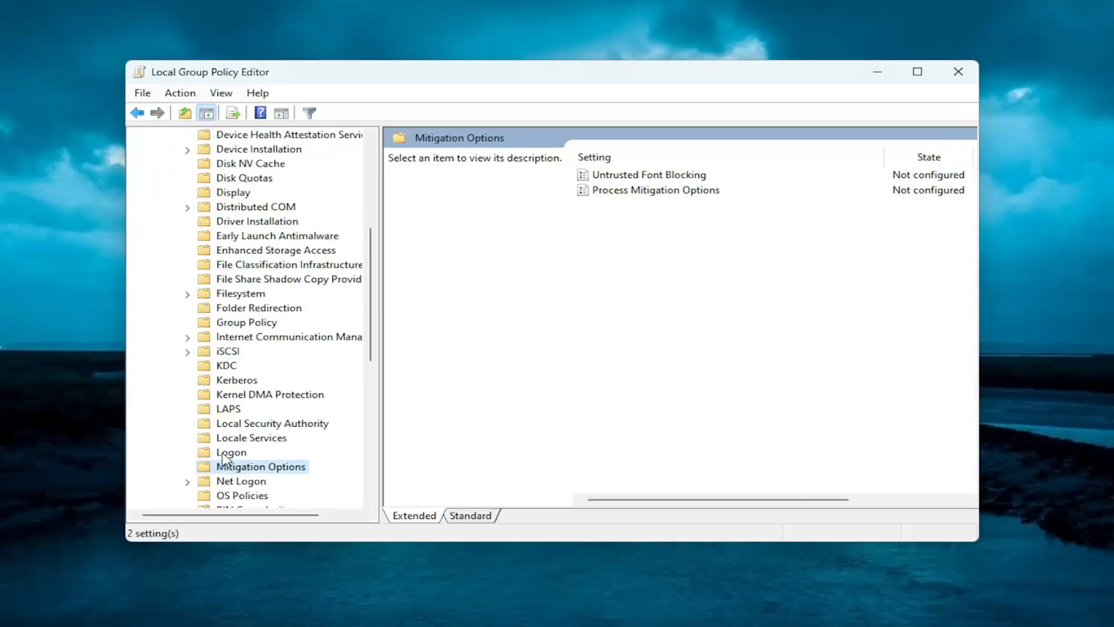
left_click(231, 452)
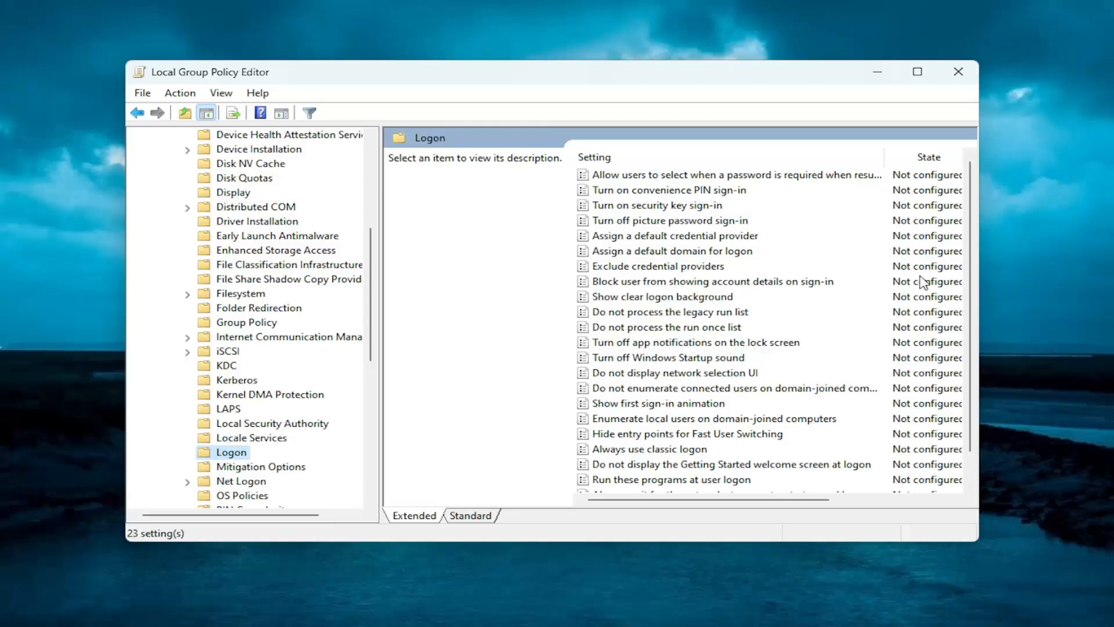
mouse_move(634, 367)
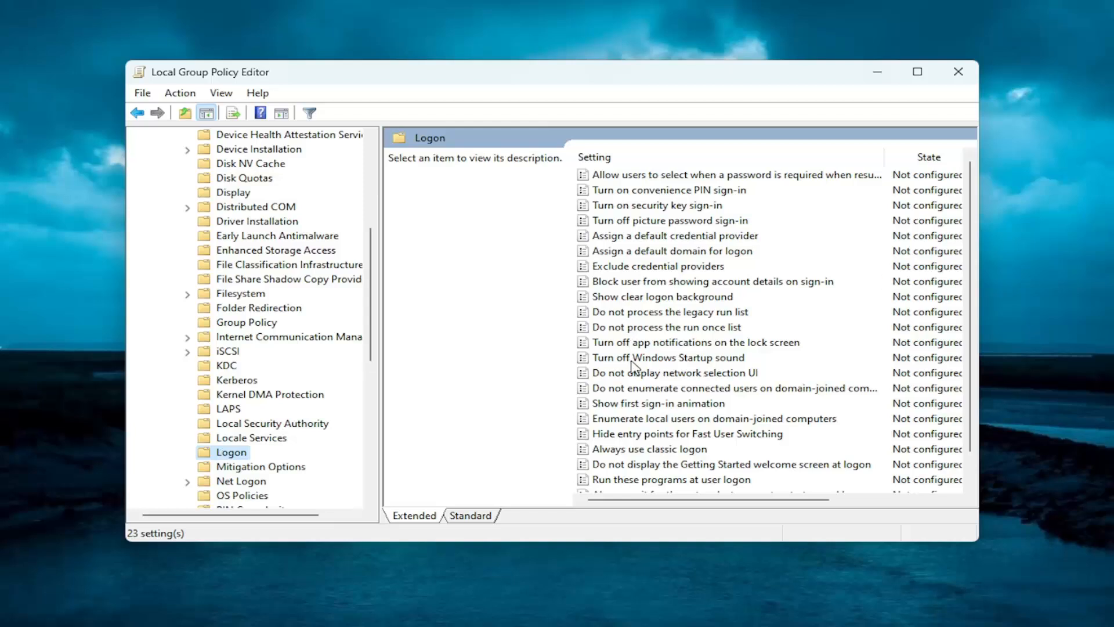
mouse_move(661, 192)
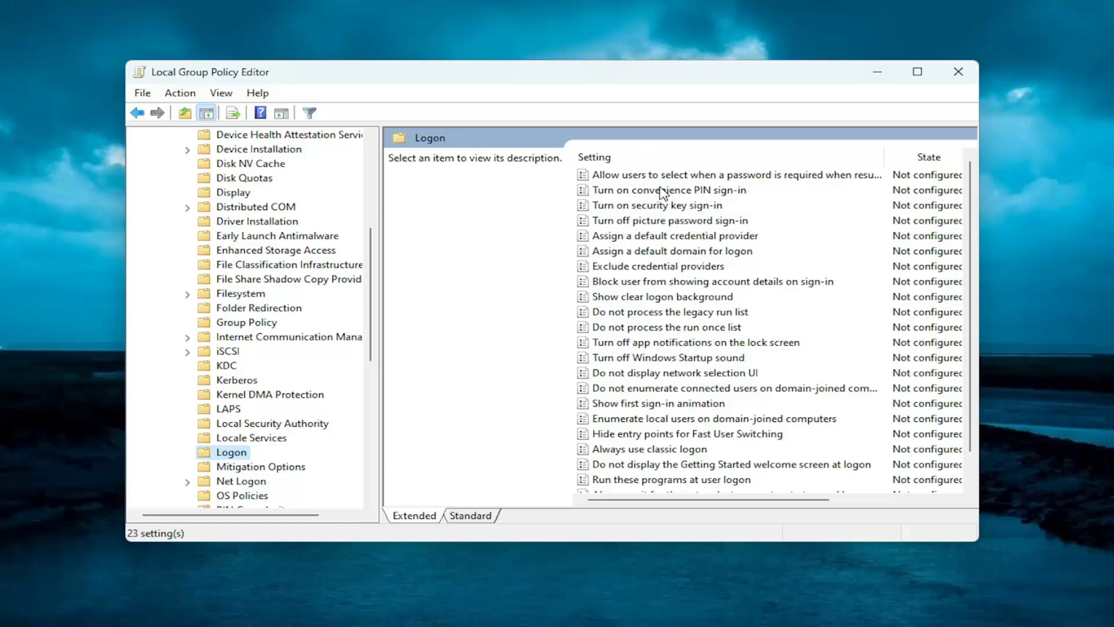
Open 'Turn on convenience PIN sign-in' and confirm it as Not Configured
double_click(667, 190)
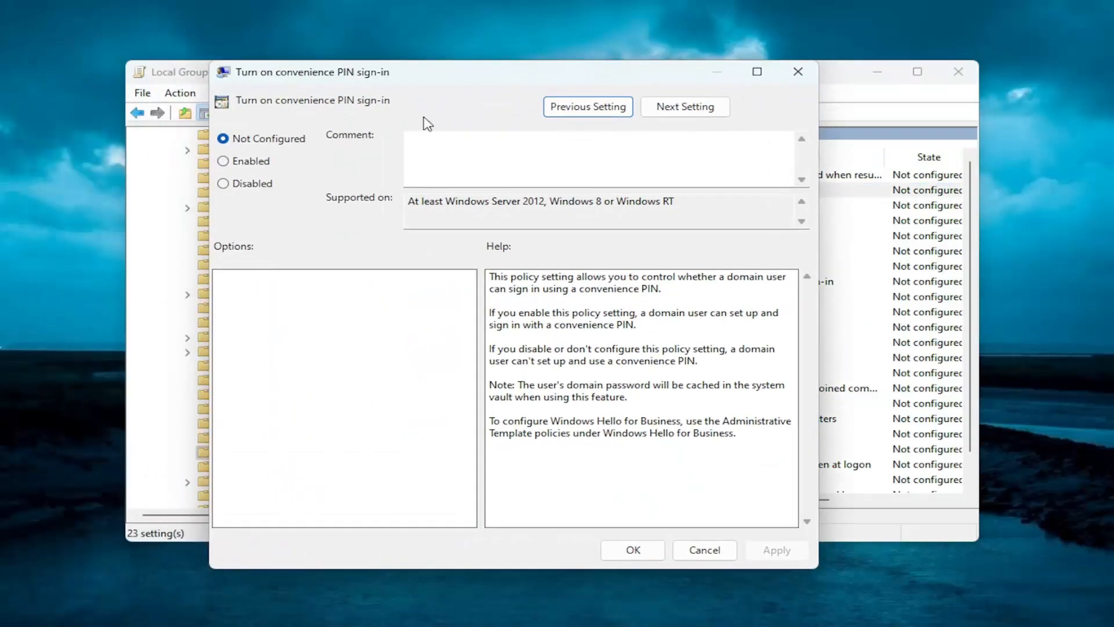
mouse_move(775, 528)
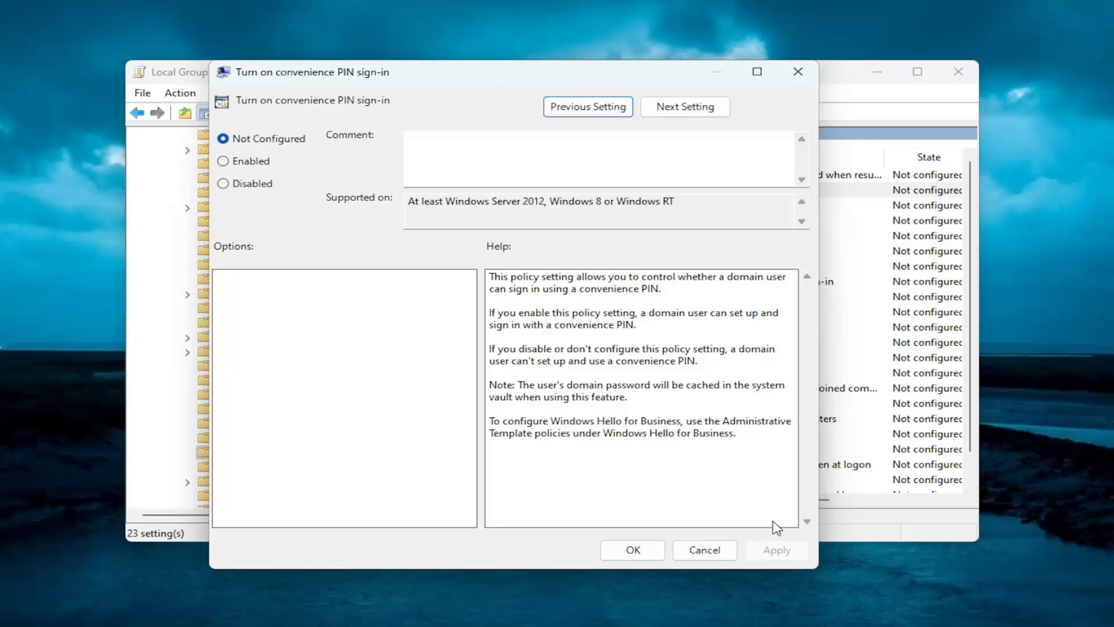
left_click(703, 549)
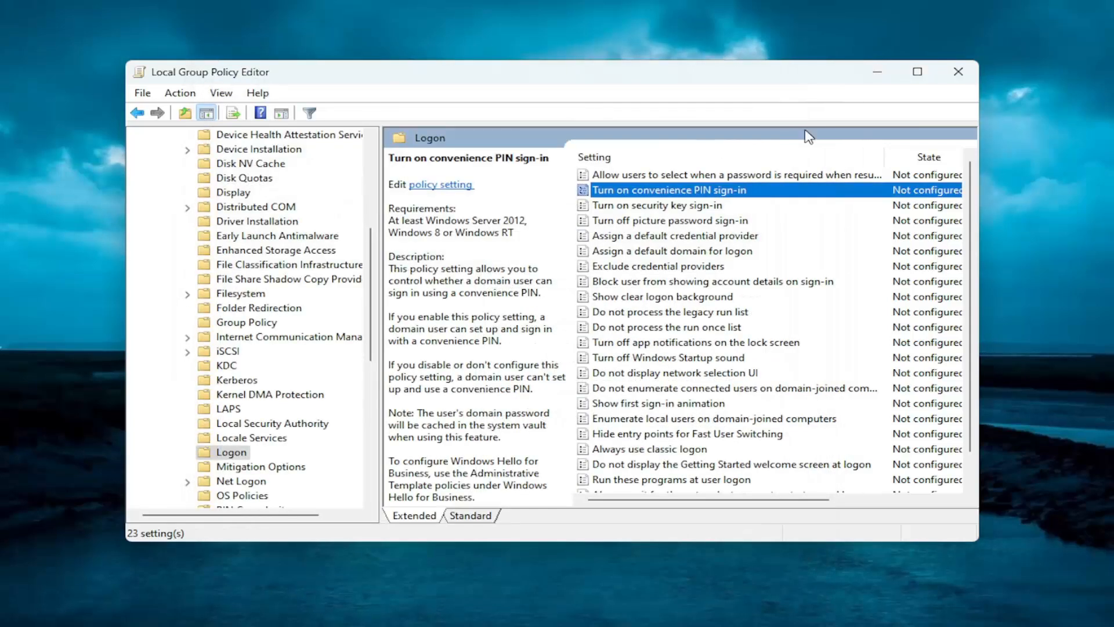
double_click(667, 190)
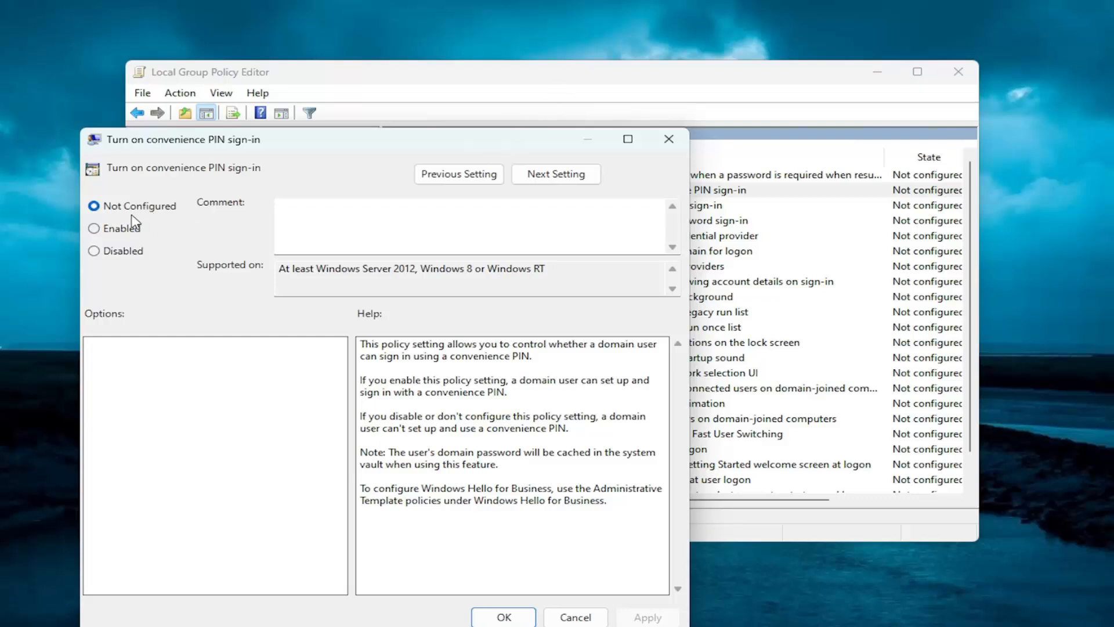
left_click(668, 139)
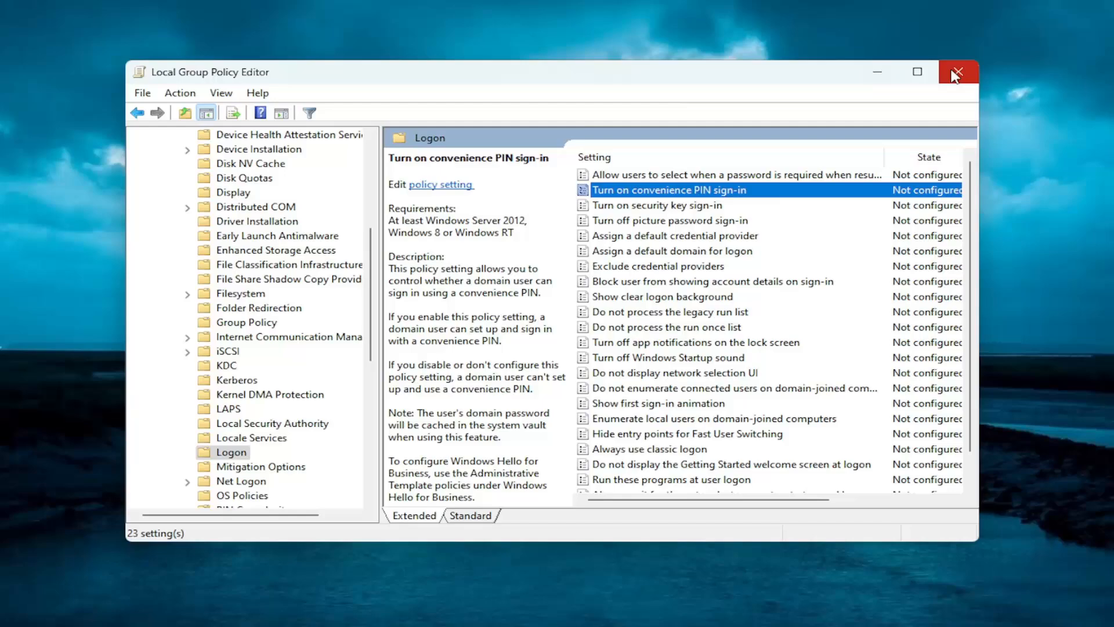
Close the Group Policy Editor and restart Windows from the Start button's power options
left_click(957, 72)
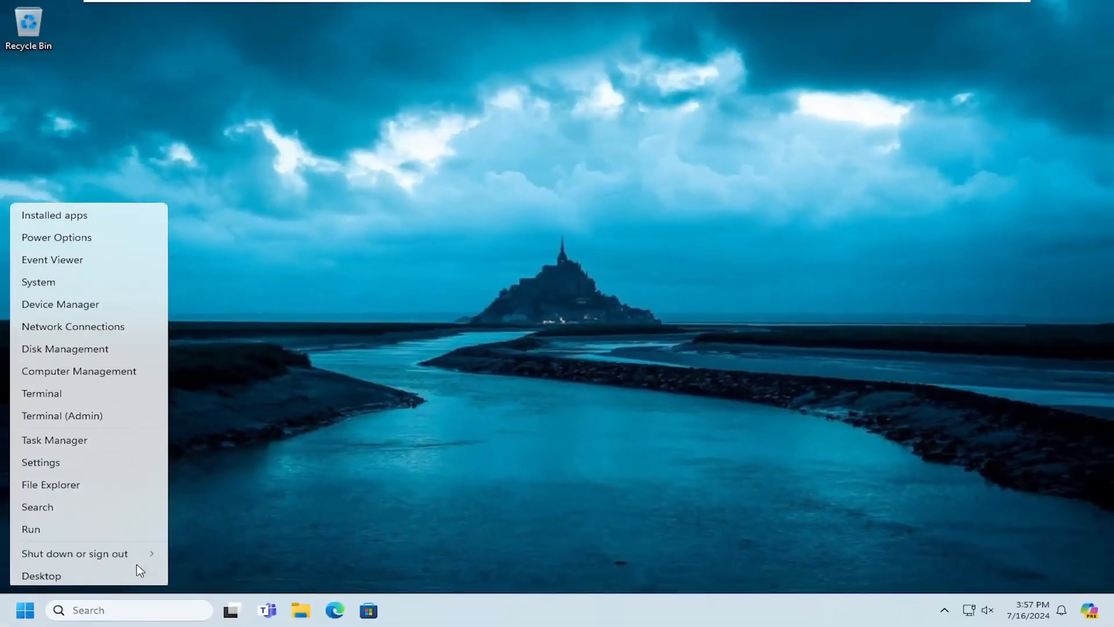
left_click(75, 553)
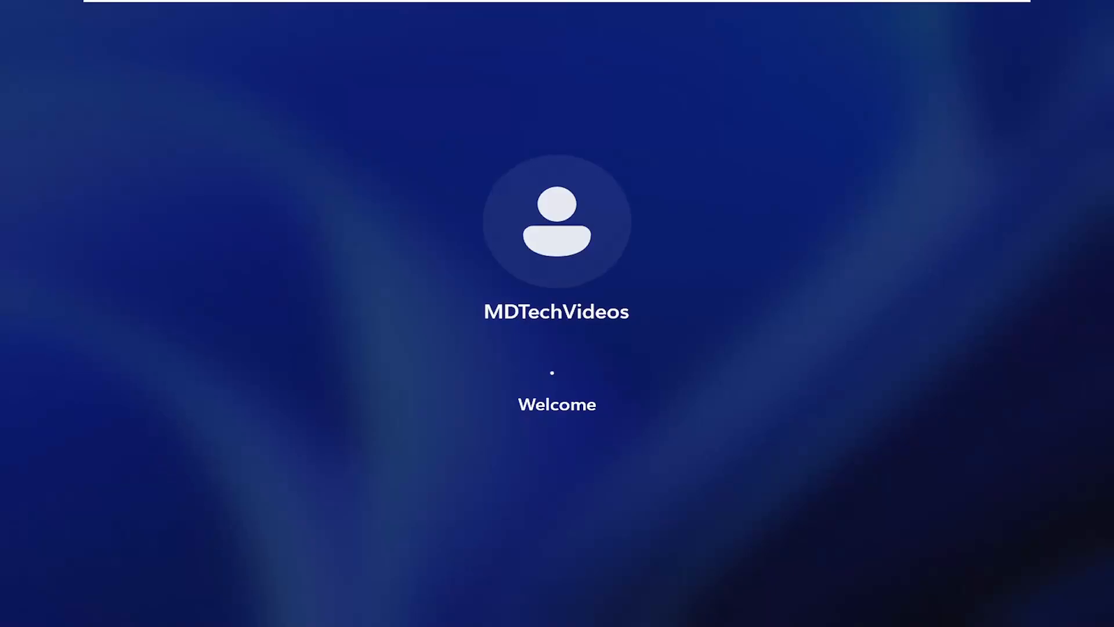